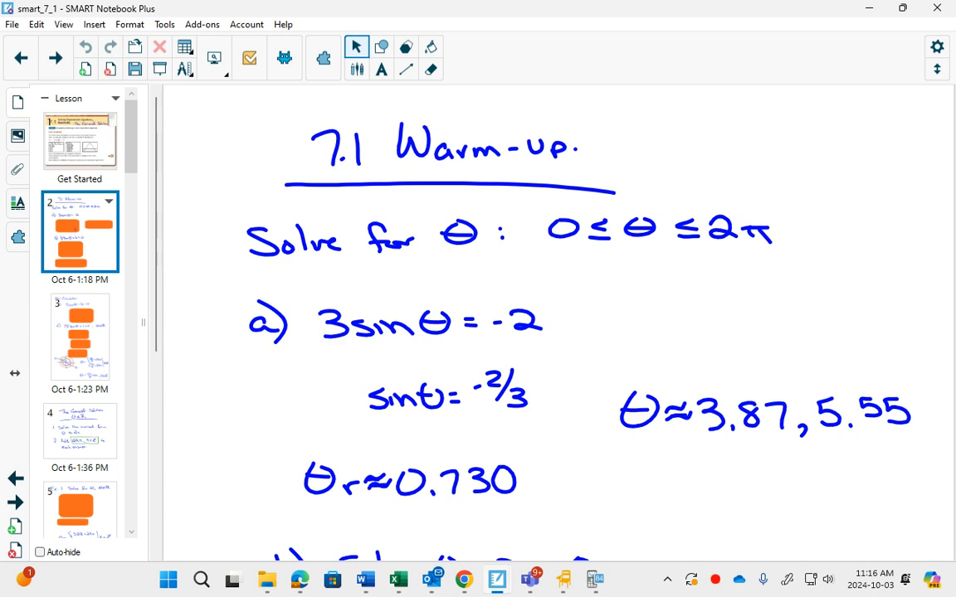
- Scroll through the 7.1 warm-up page to reach parts c and d
scroll("down", 3)
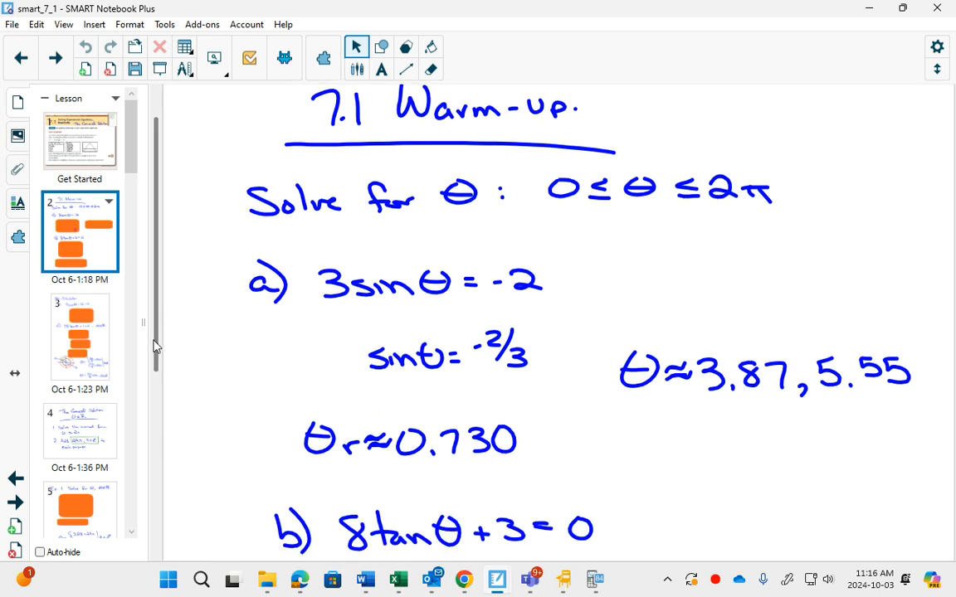
scroll("down", 3)
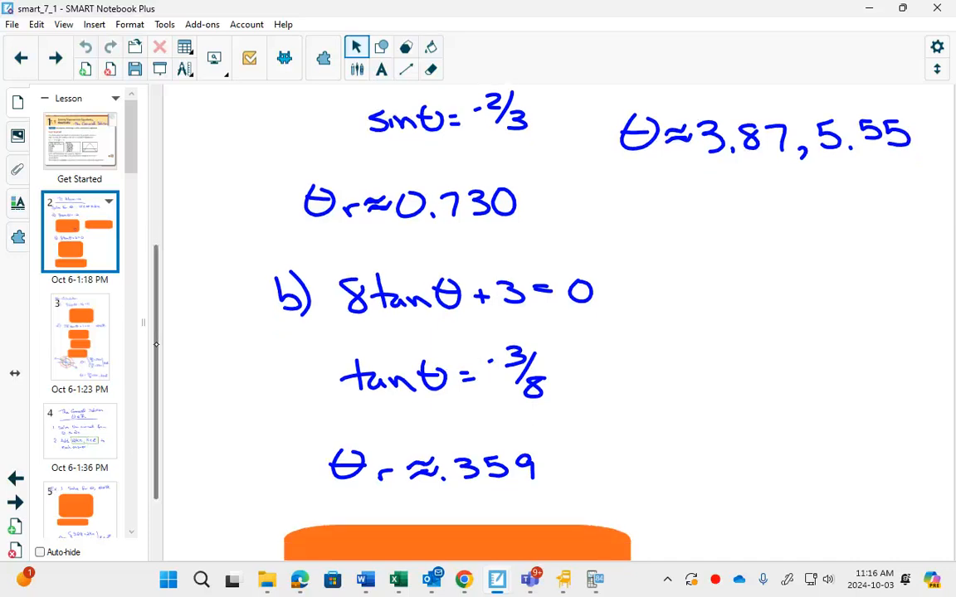
scroll("down", 3)
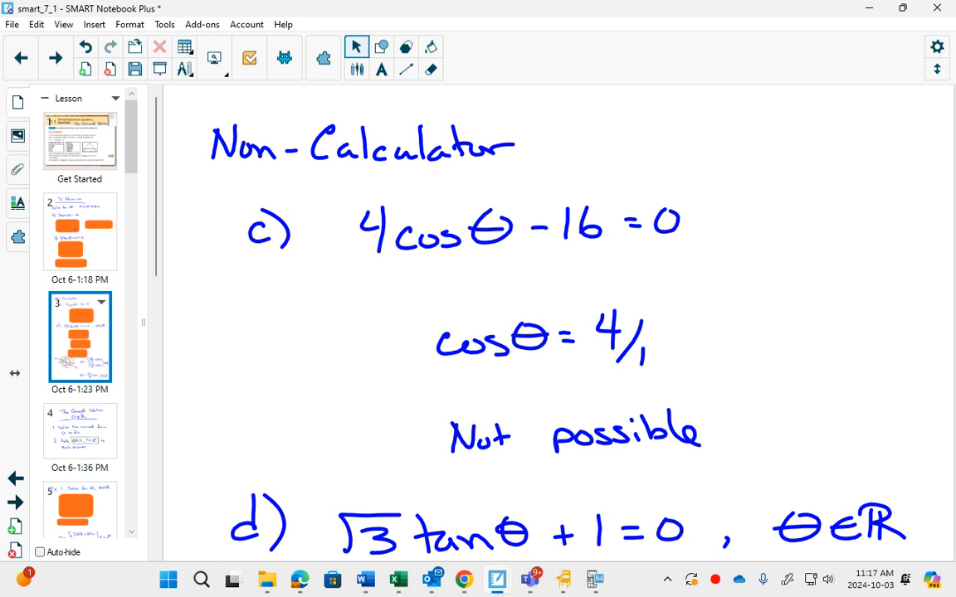
- Scroll to part d and choose the green pen to underline θ∈ℝ
scroll("down", 3)
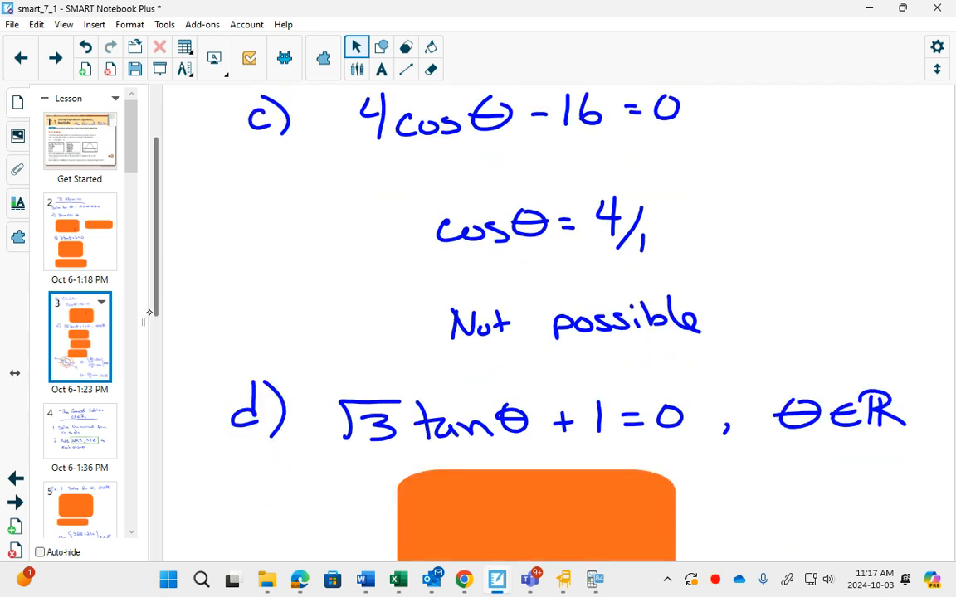
scroll("down", 3)
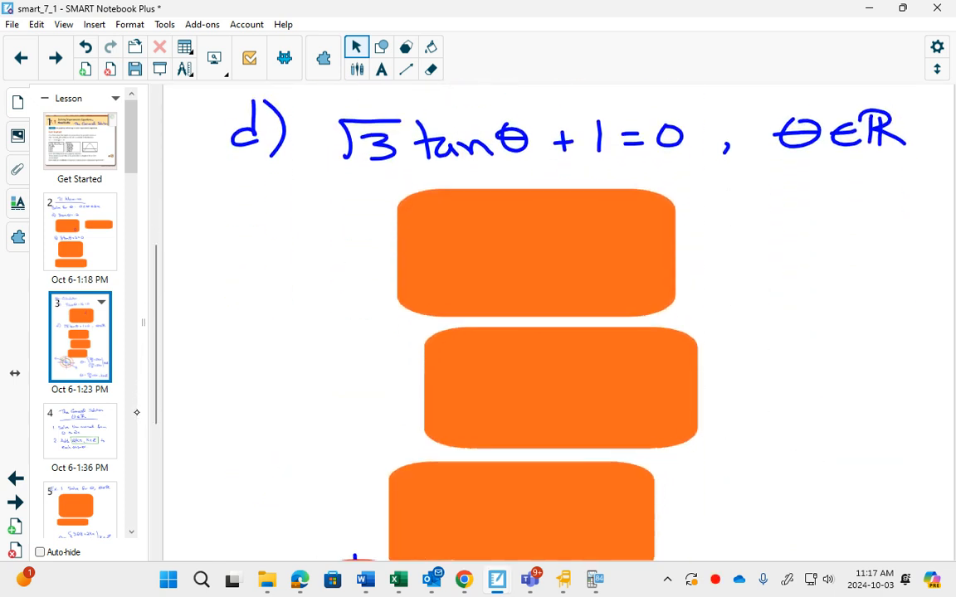
left_click(408, 47)
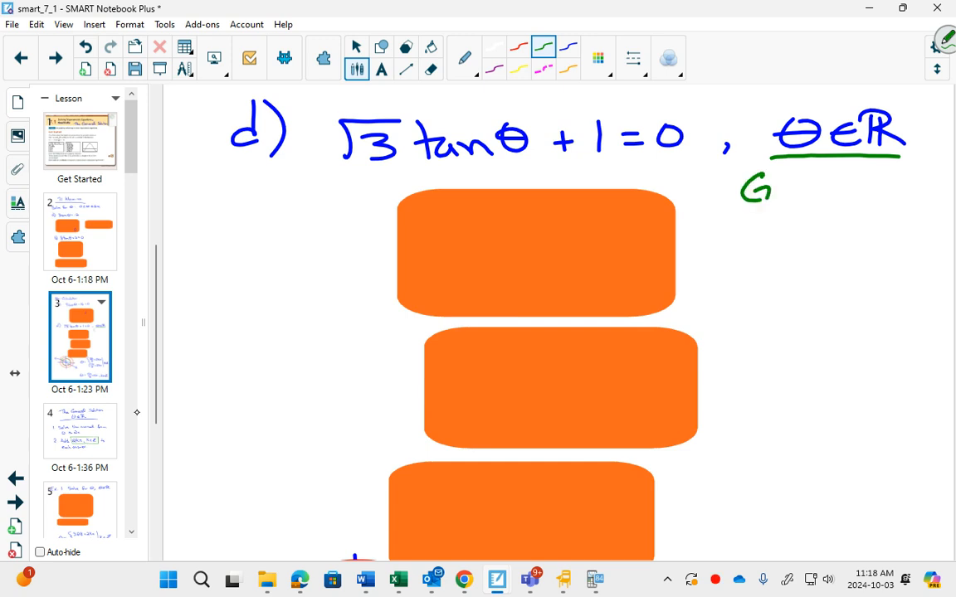
- Handwrite the green 'General Solution' label and solve part d to θ = 5π/6, 11π/6
left_click_drag(747, 186, 860, 191)
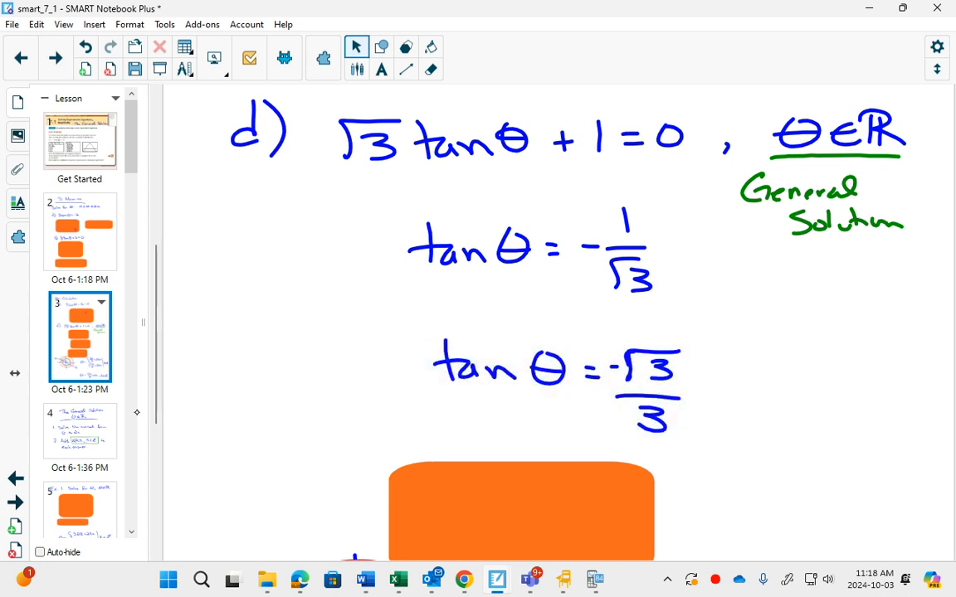
scroll("down", 3)
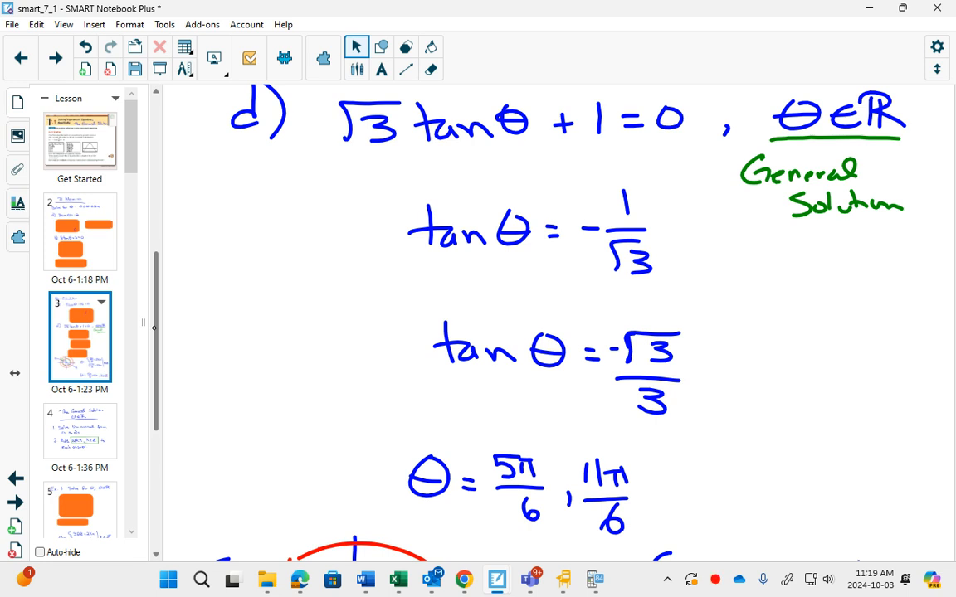
- Scroll down to sketch the unit circle and write θ = 5π/6 + 2kπ, 11π/6 + 2kπ, k∈ℤ
scroll("down", 3)
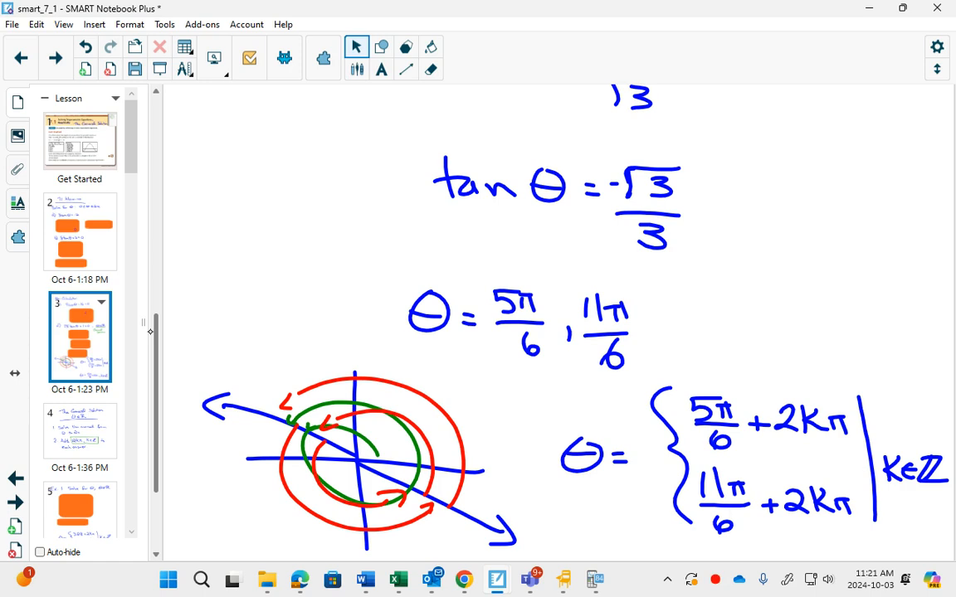
- Scroll down to write the condensed general solution θ = 5π/6 + kπ, k∈ℤ
scroll("down", 3)
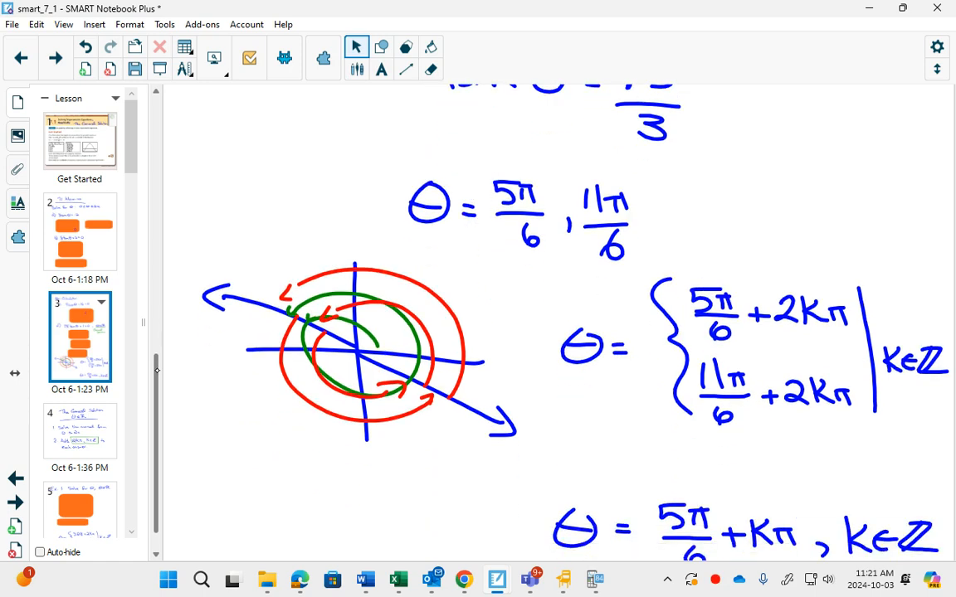
scroll("down", 3)
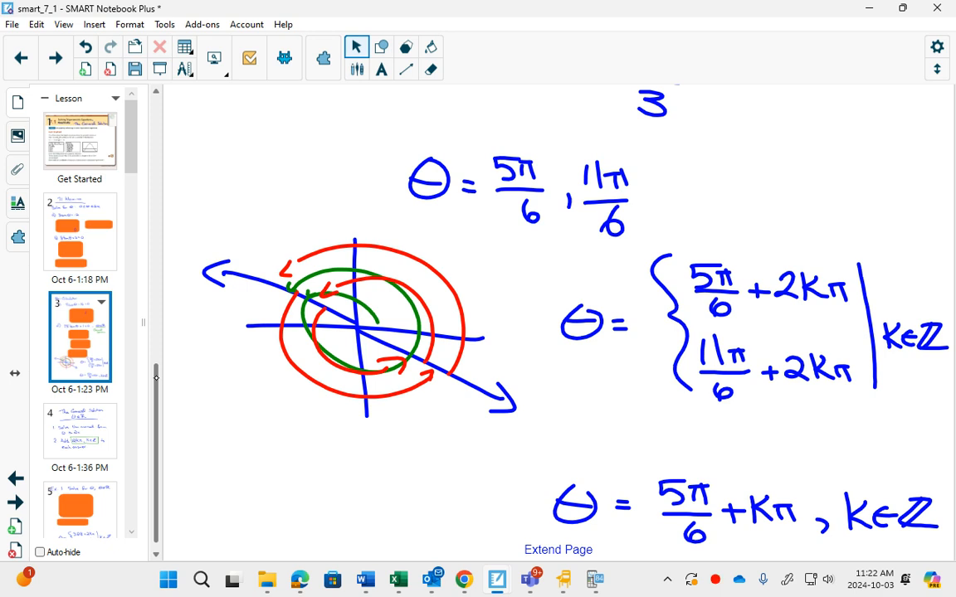
- Go to the General Solution rules page, then advance to the Example 1 page
left_click(80, 438)
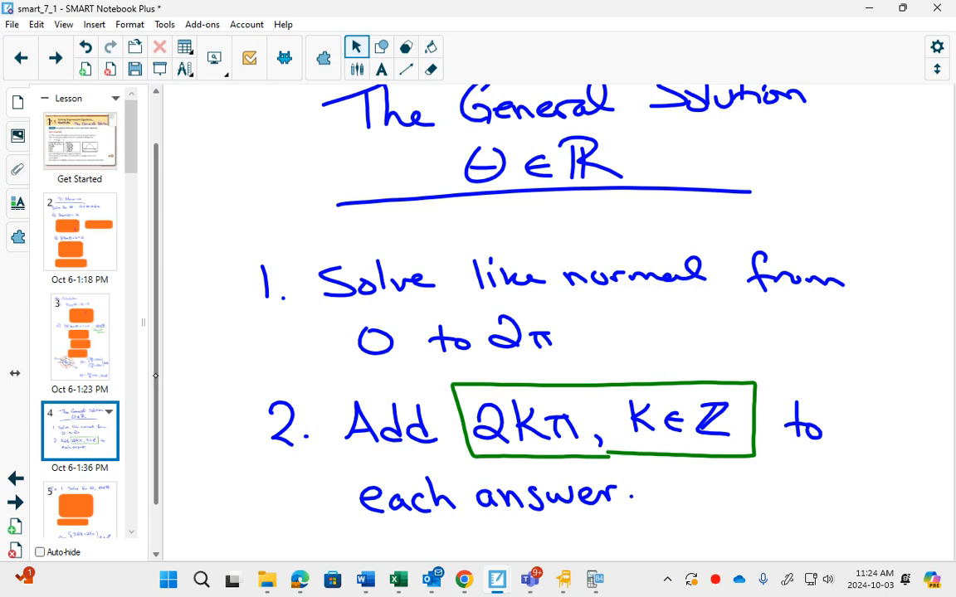
left_click(80, 485)
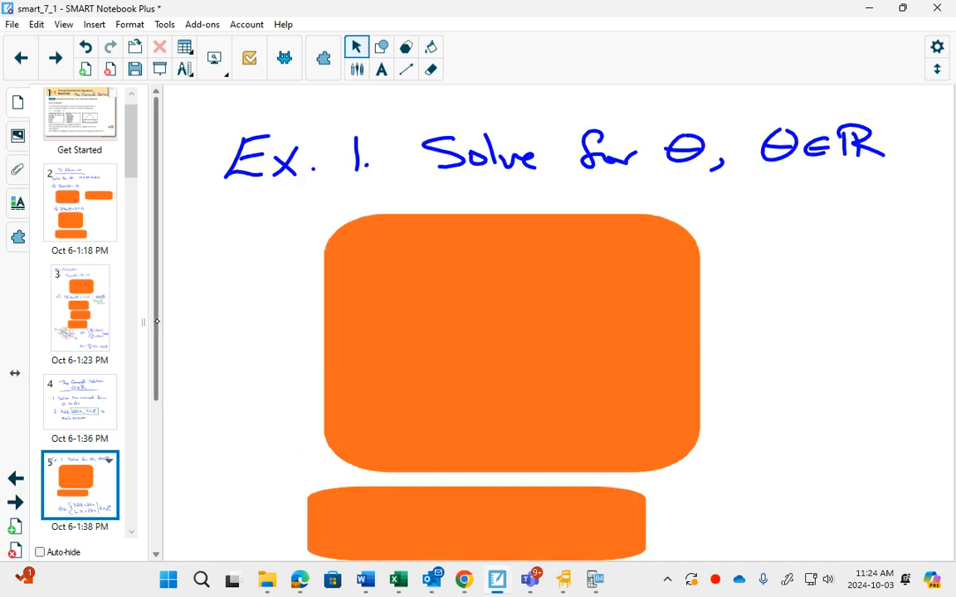
- Revisit the General Solution rules page and return to Example 1 to solve to θᵣ ≈ 0.143
left_click(79, 402)
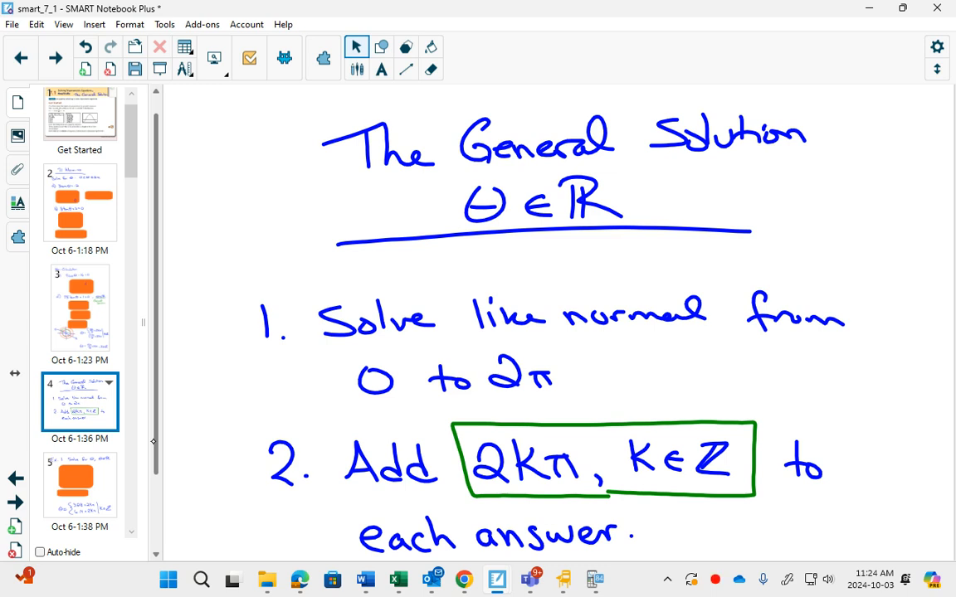
left_click(80, 485)
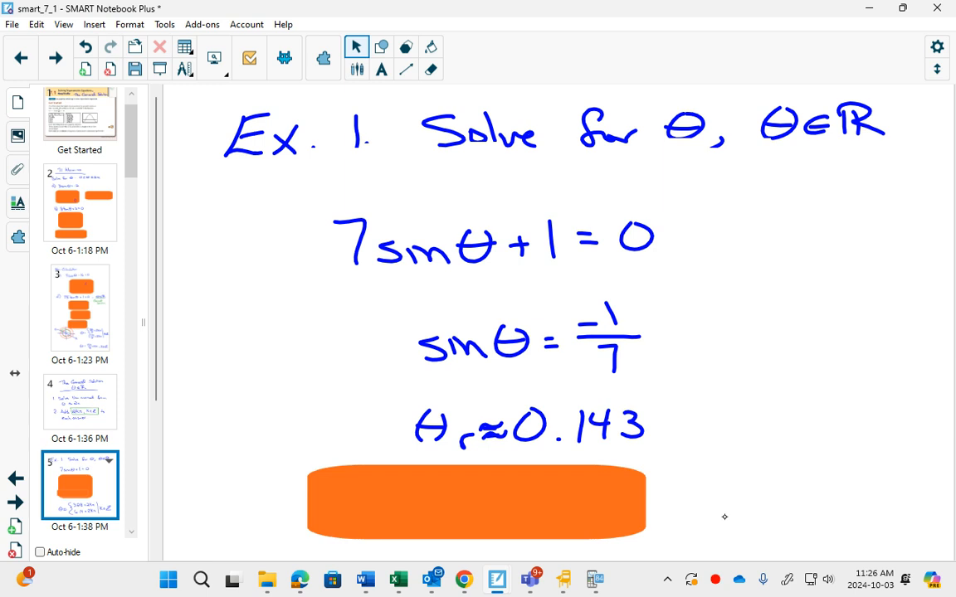
- Launch the TI-SmartView CE emulator to evaluate 1/7 as 0.1428571429
left_click(588, 577)
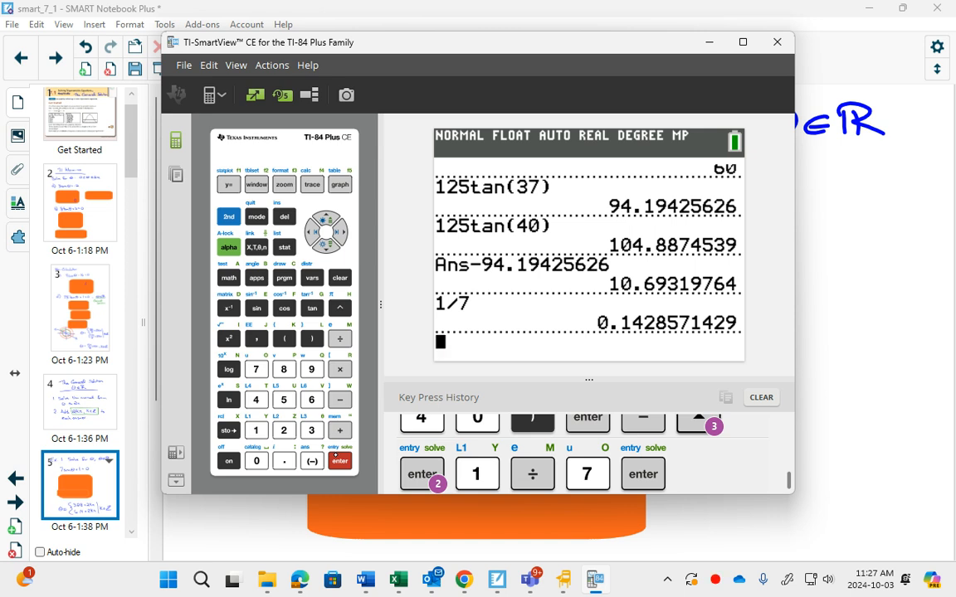
- Evaluate sin⁻¹(1/10) ≈ 0.1002, then 1/37 and sin⁻¹(1/37) ≈ 0.0270 on the TI-84 emulator
left_click(230, 215)
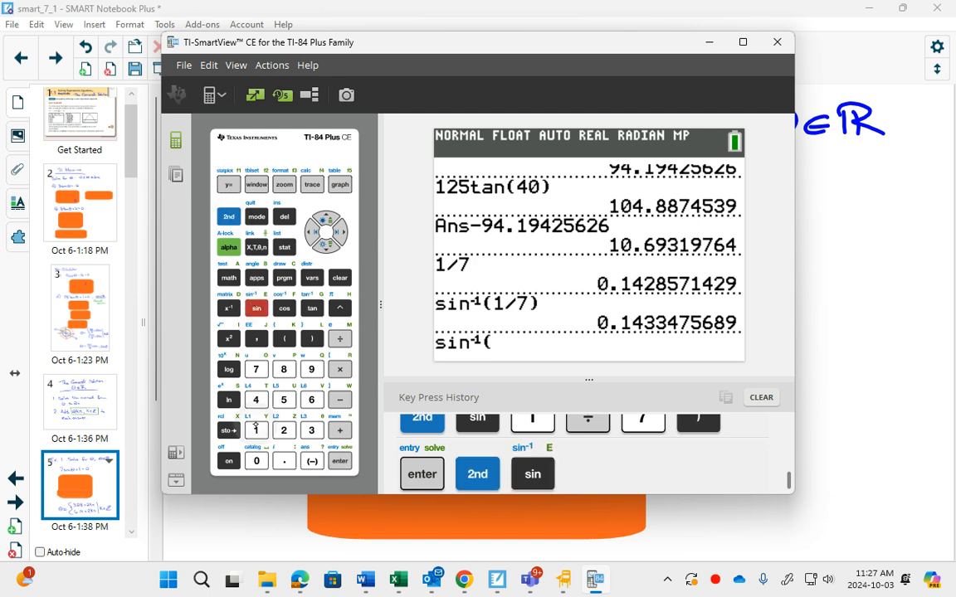
left_click(256, 462)
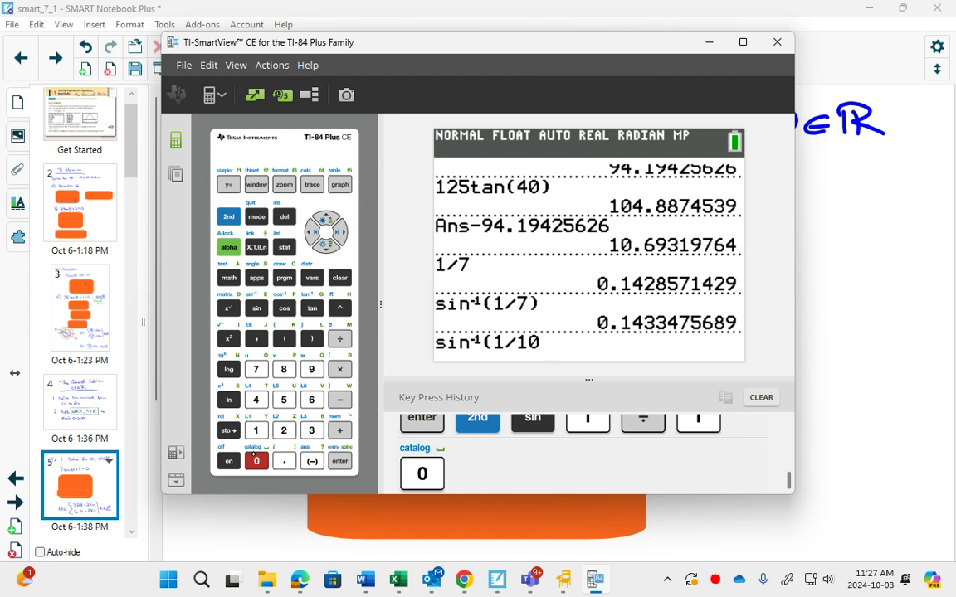
left_click(312, 338)
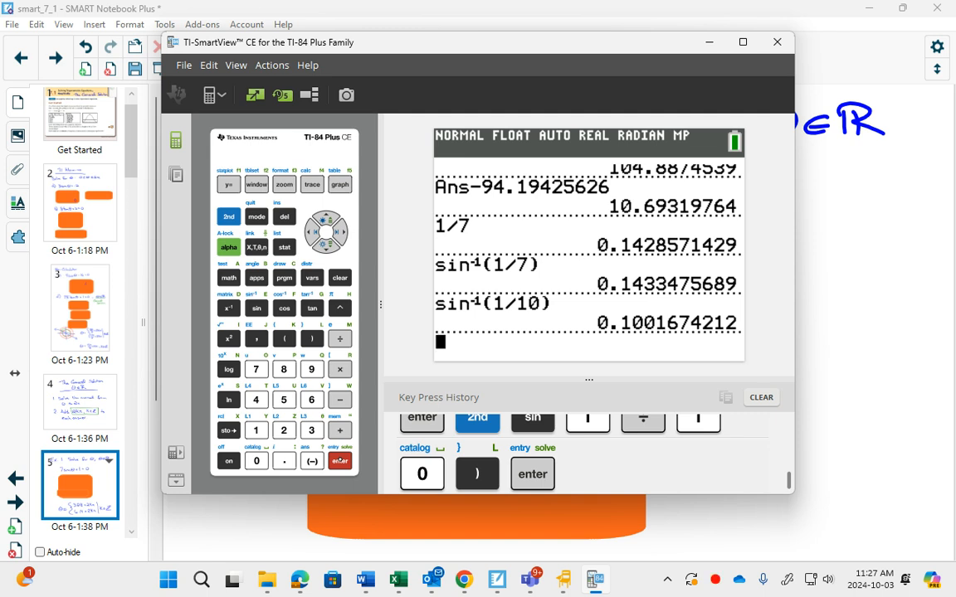
left_click(339, 338)
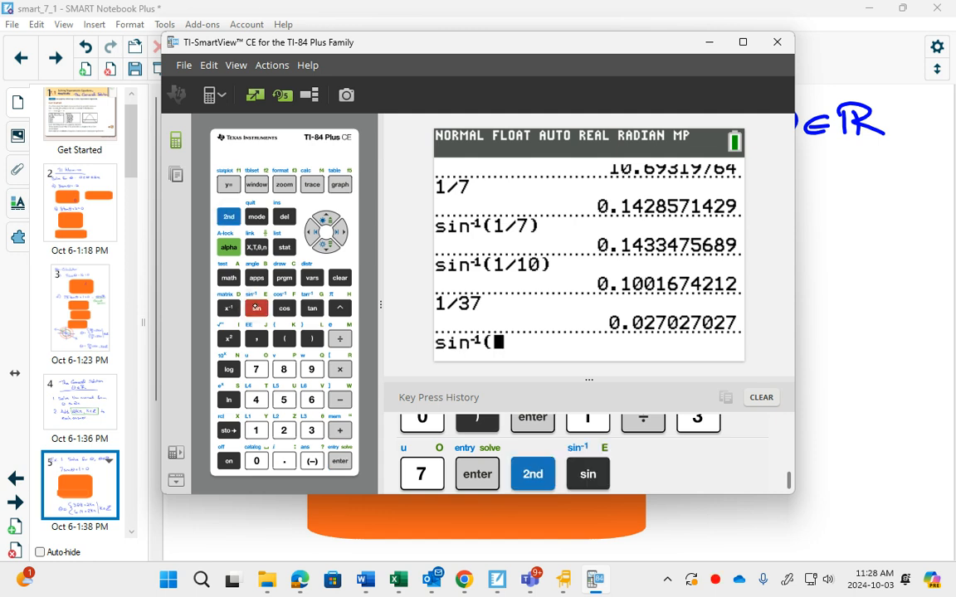
left_click(284, 430)
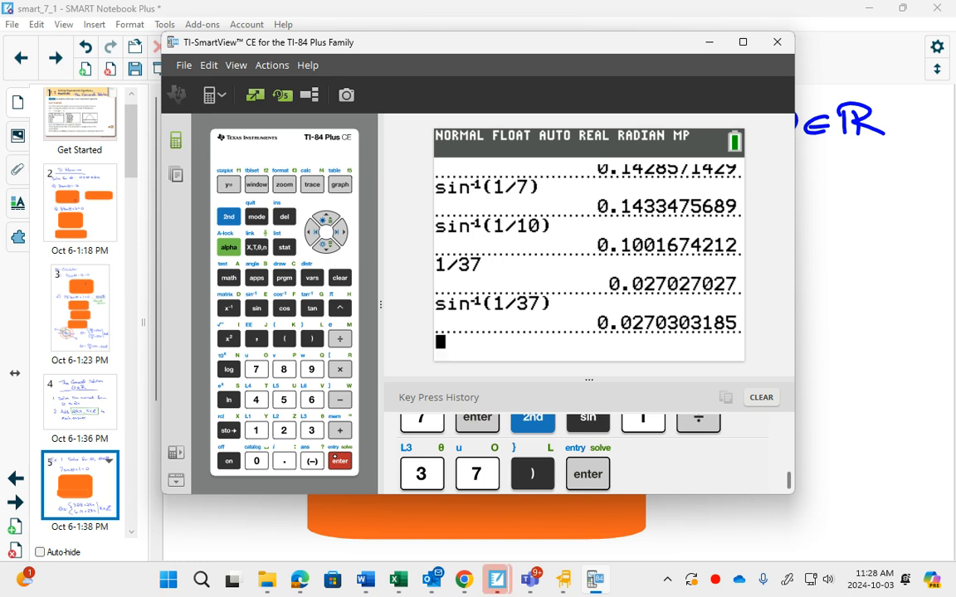
- Close the calculator and scroll down to write θ ≈ 3.28 + 2kπ, 6.14 + 2kπ, k∈ℤ
left_click(776, 42)
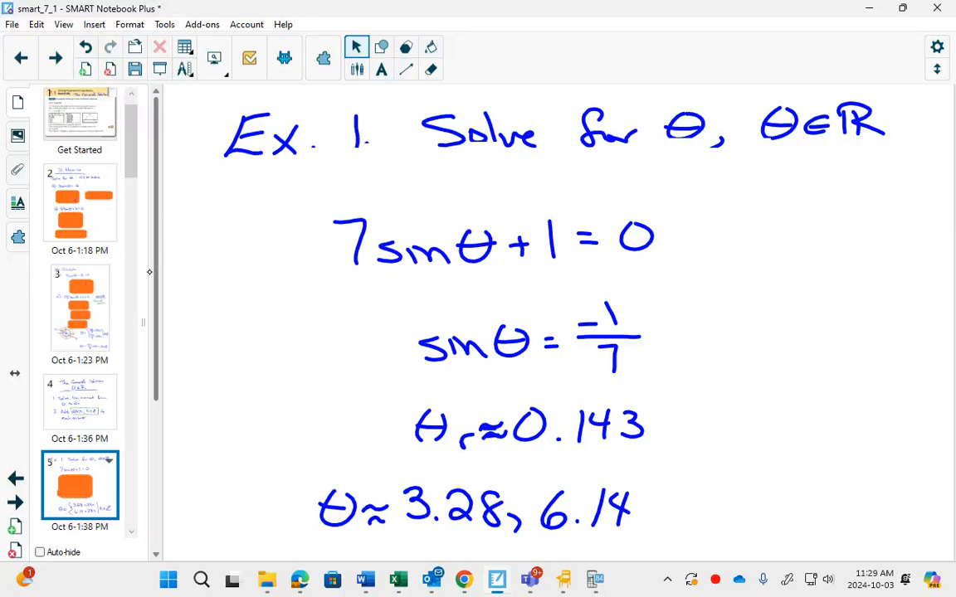
scroll("down", 3)
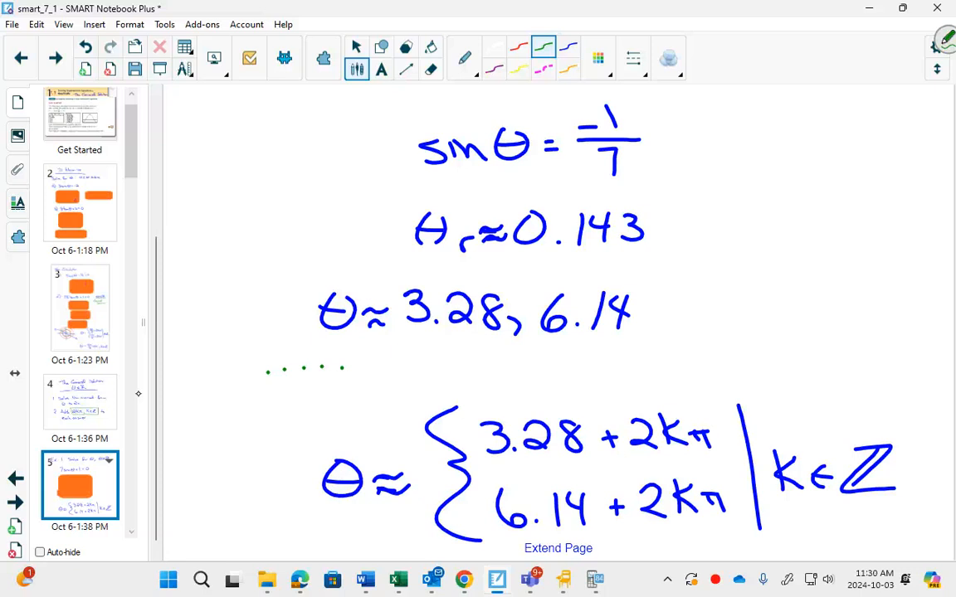
- Move down to the page with the 5cosθ + 1 = 0 general-solution example
scroll("down", 3)
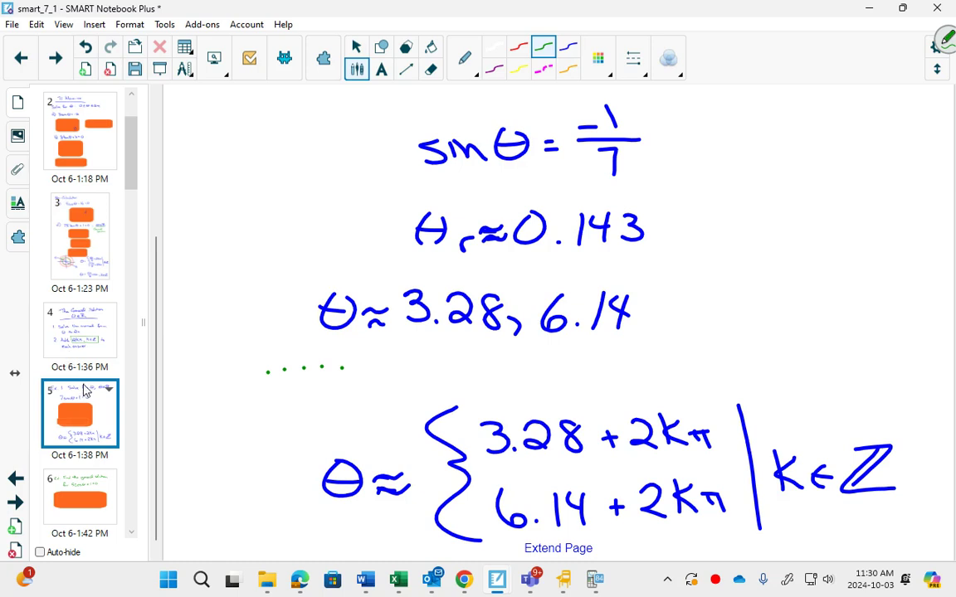
mouse_move(78, 404)
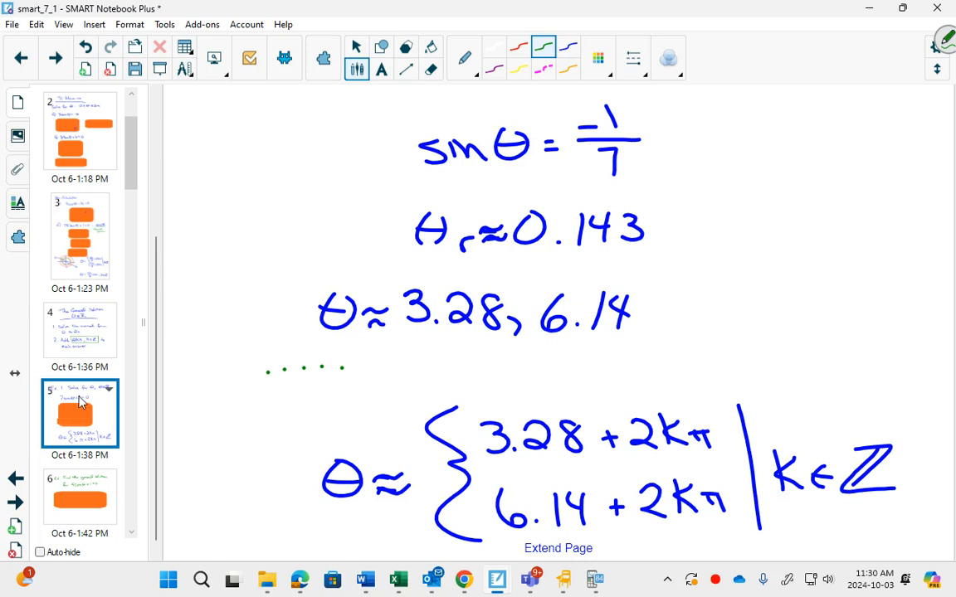
mouse_move(96, 521)
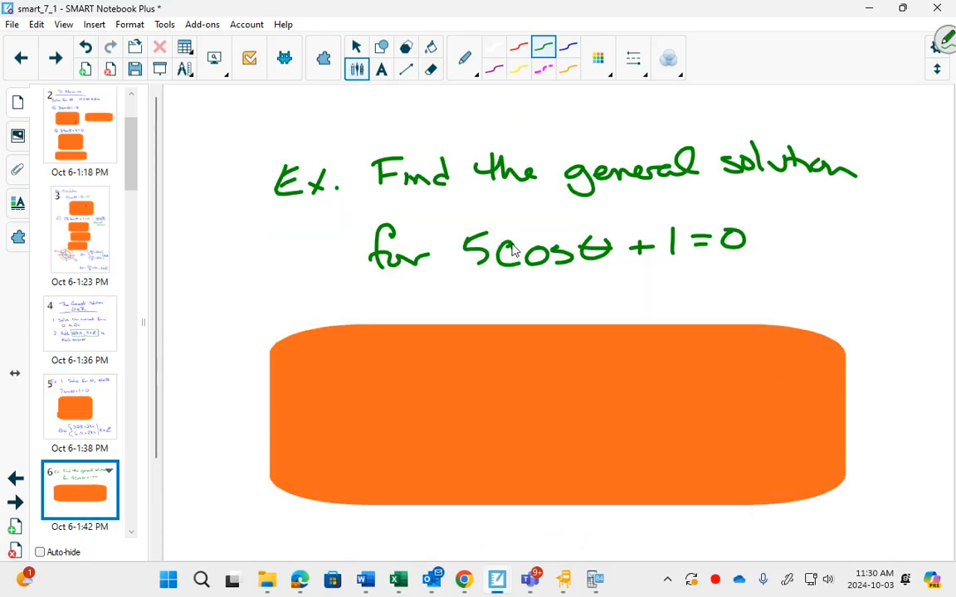
mouse_move(123, 473)
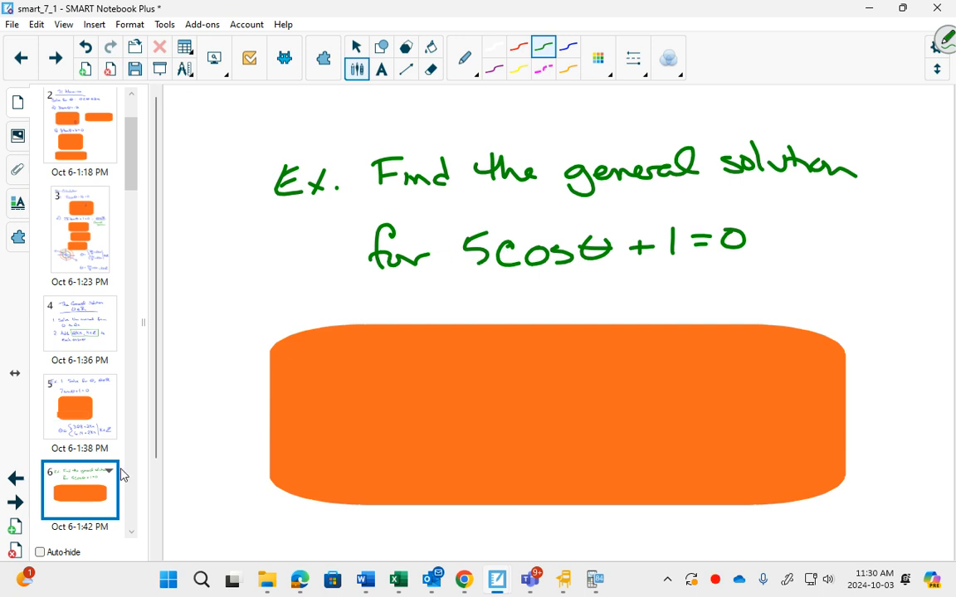
- Reveal the general solution θ = 1.77 + 2kπ and 4.51 + 2kπ, k∈ℤ
scroll("down", 3)
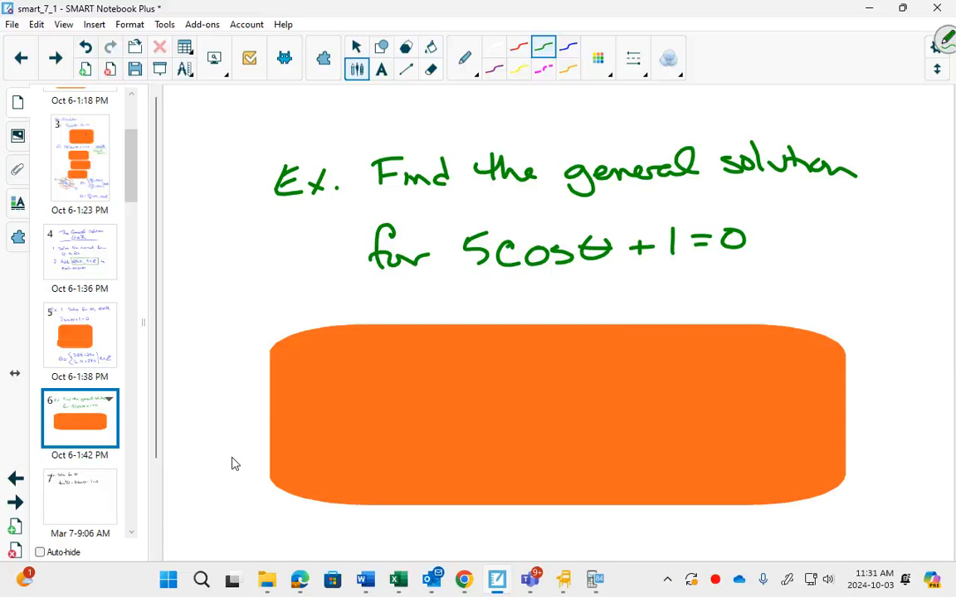
mouse_move(448, 462)
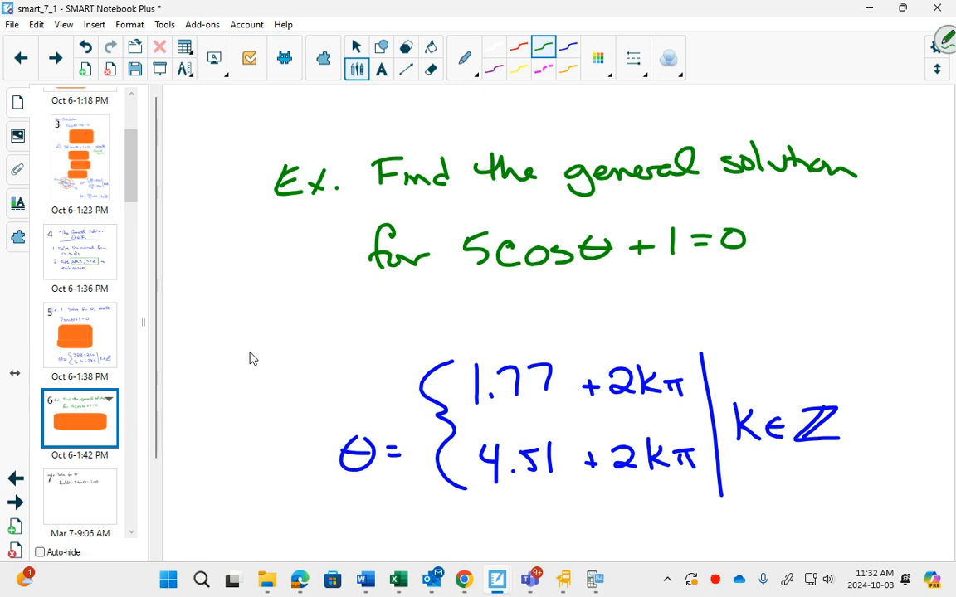
- Handwrite the reference angle θr = 1.369… under the 5cosθ + 1 = 0 line
type("θr = 1.369...")
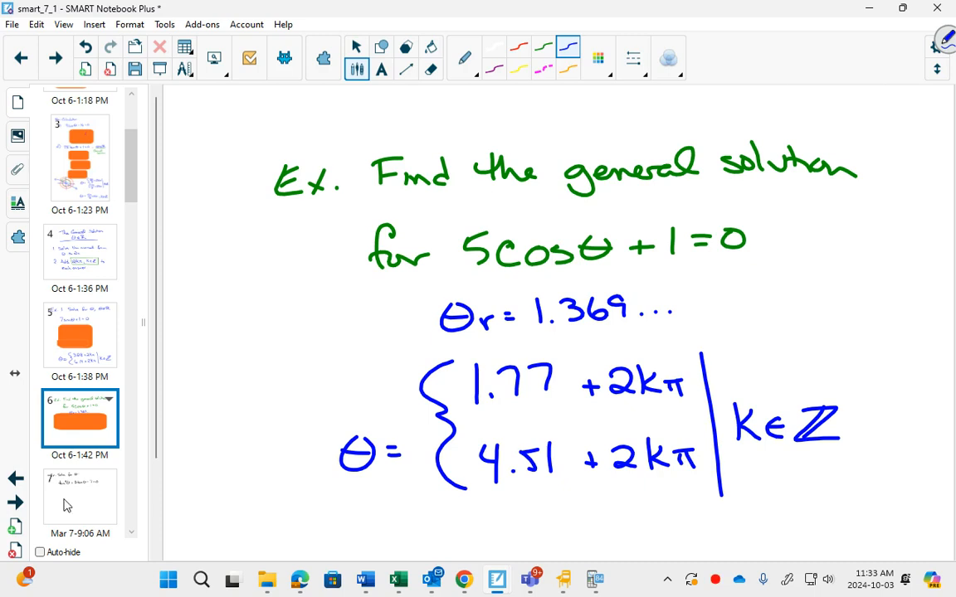
- Go to page 7 and note in blue 'First solve for 0 ≤ θ ≤ 2π' under tan²θ+3tanθ−7=0
left_click(80, 498)
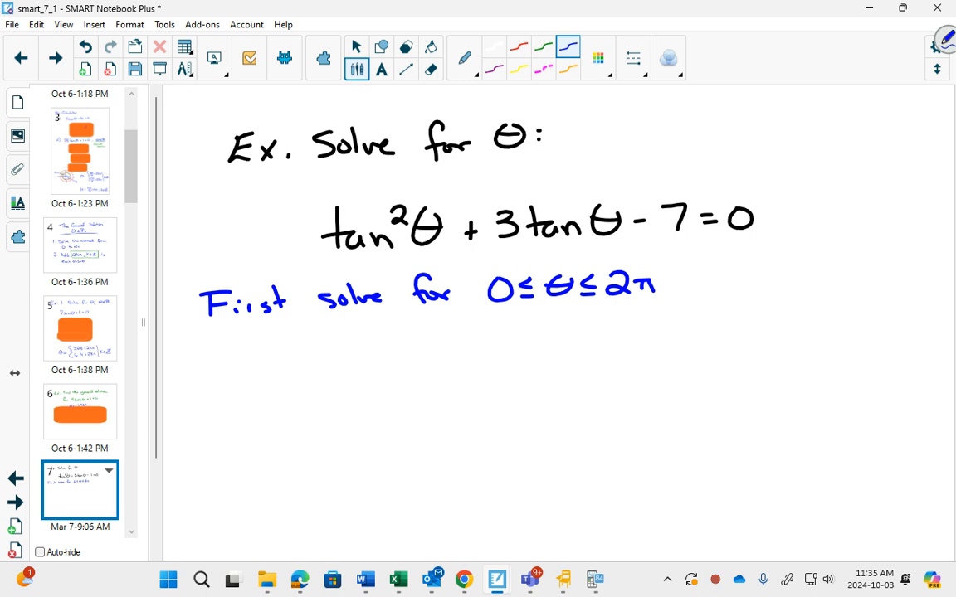
- In green ink, handwrite 'For ax²+bx+c=0, x = (−b ± √(b²−4ac))/2a'
left_click(355, 46)
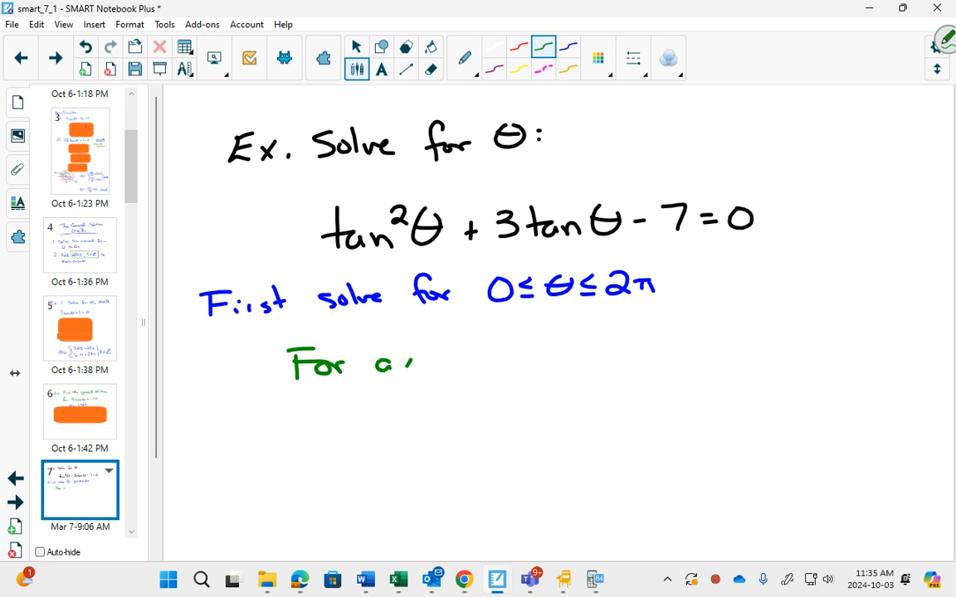
left_click_drag(390, 362, 498, 361)
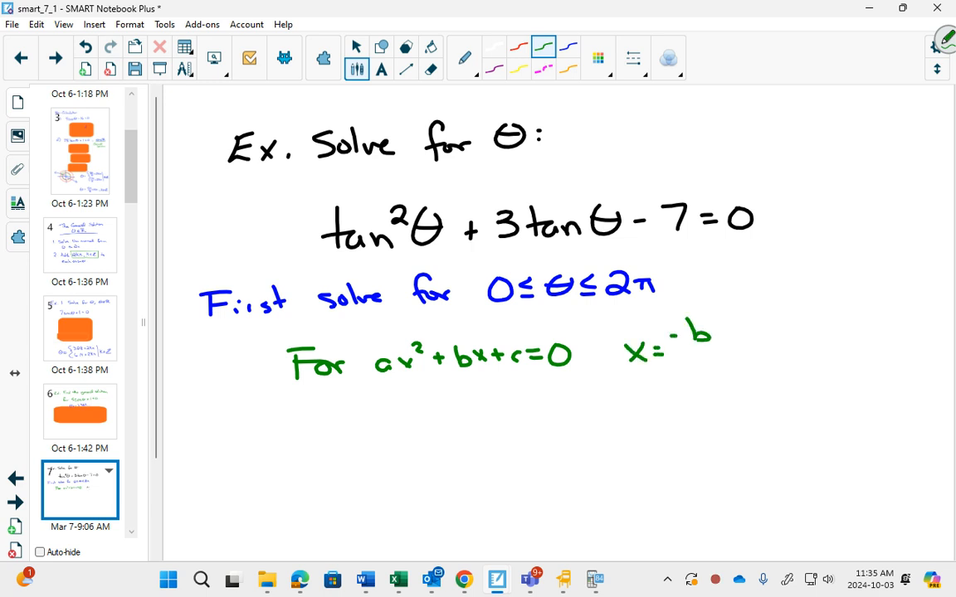
left_click_drag(722, 340, 872, 309)
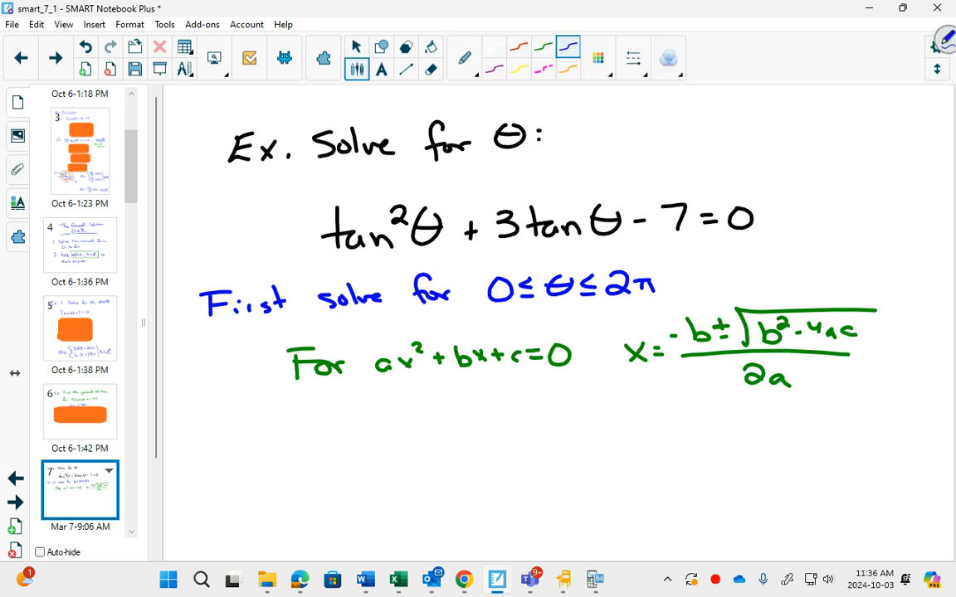
- In blue, write tanθ = (−3 ± √(9−4(1)(−7)))/2(1) simplified to tanθ = (−3 ± √37)/2
scroll("down", 3)
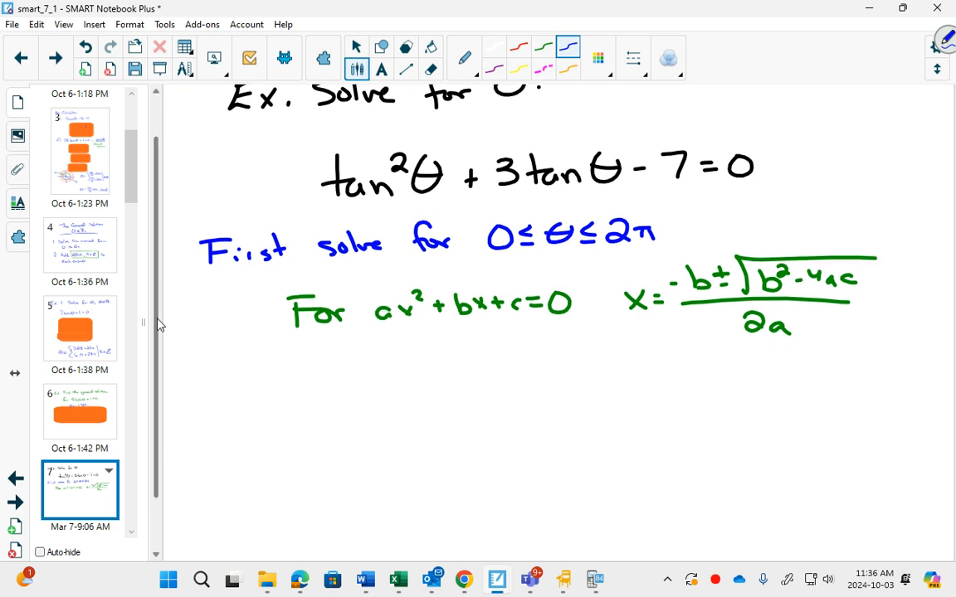
left_click_drag(319, 406, 407, 406)
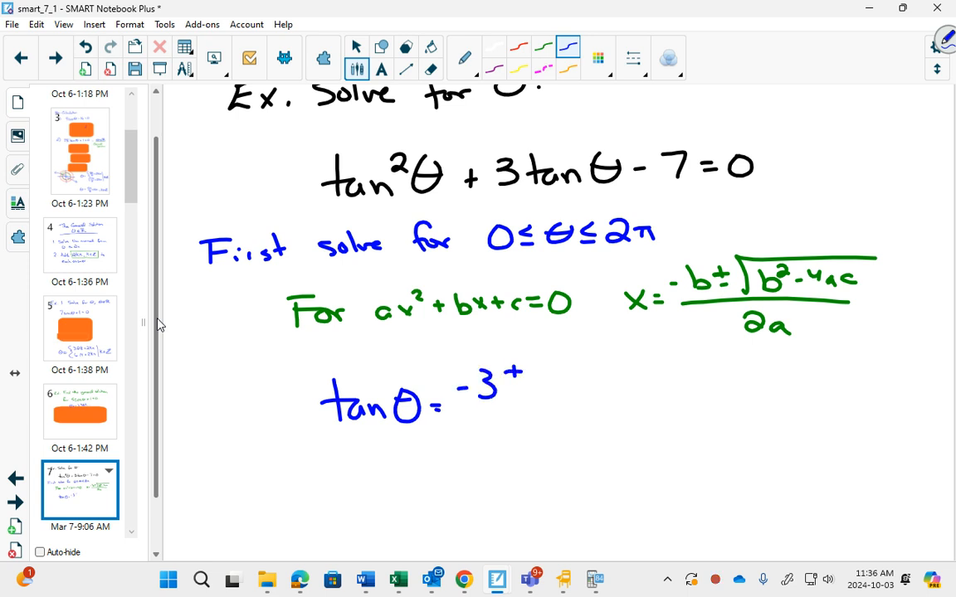
left_click_drag(540, 399, 681, 357)
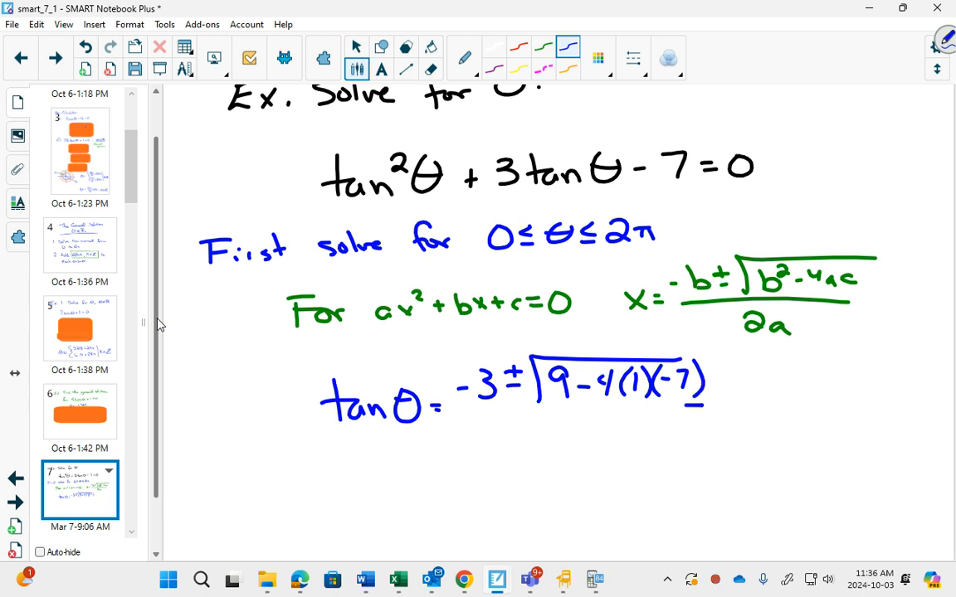
left_click_drag(481, 415, 597, 440)
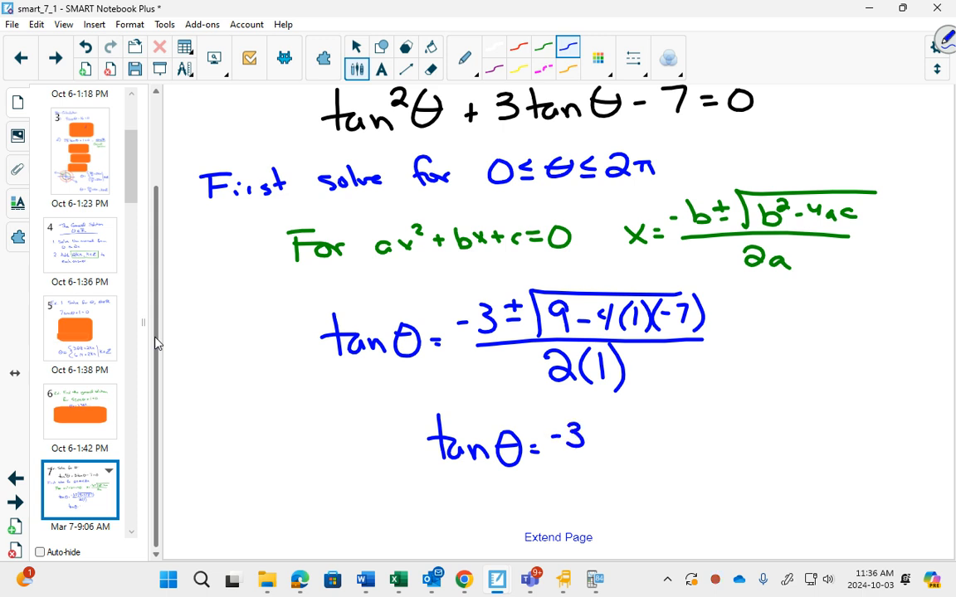
left_click_drag(594, 432, 710, 415)
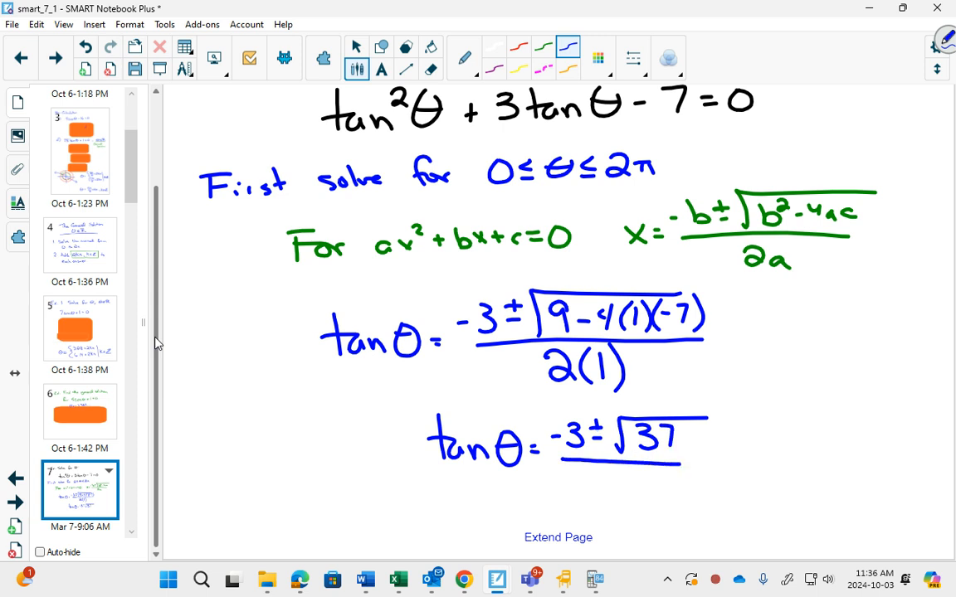
type("2")
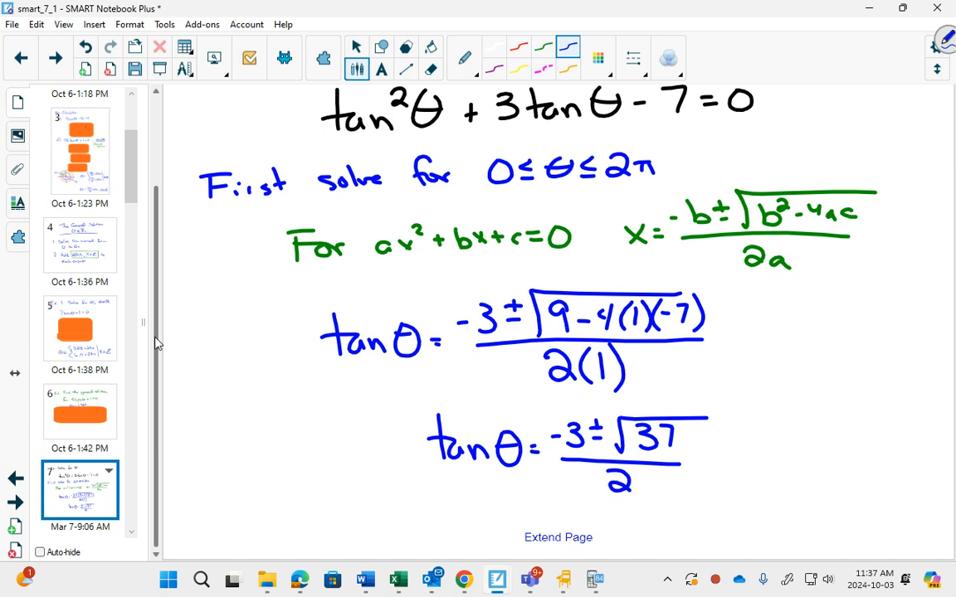
- Branch into cases tanθ = (−3+√37)/2 and tanθ = (−3−√37)/2 with a dividing line, starting a tanθ = line
scroll("down", 3)
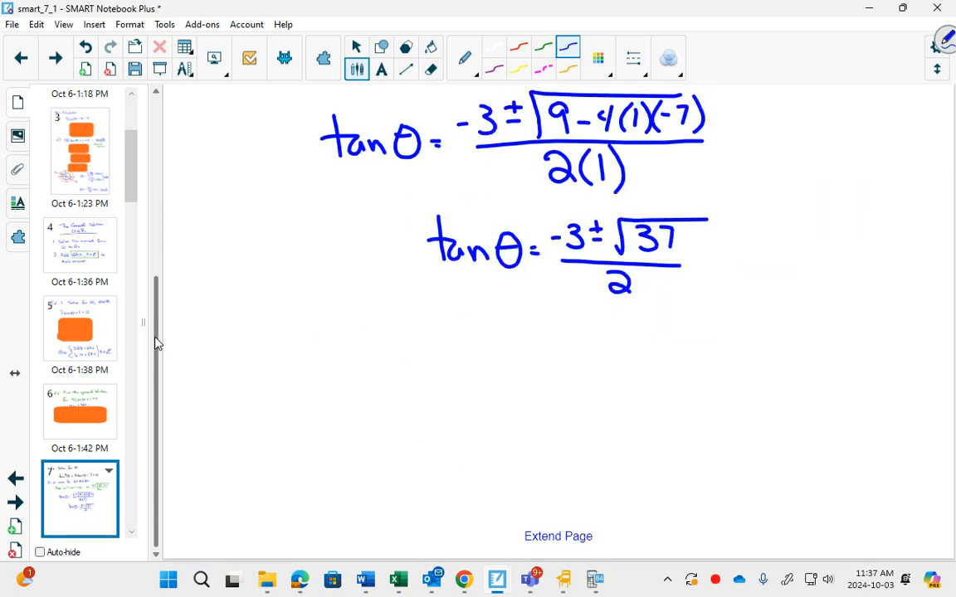
left_click_drag(465, 307, 406, 365)
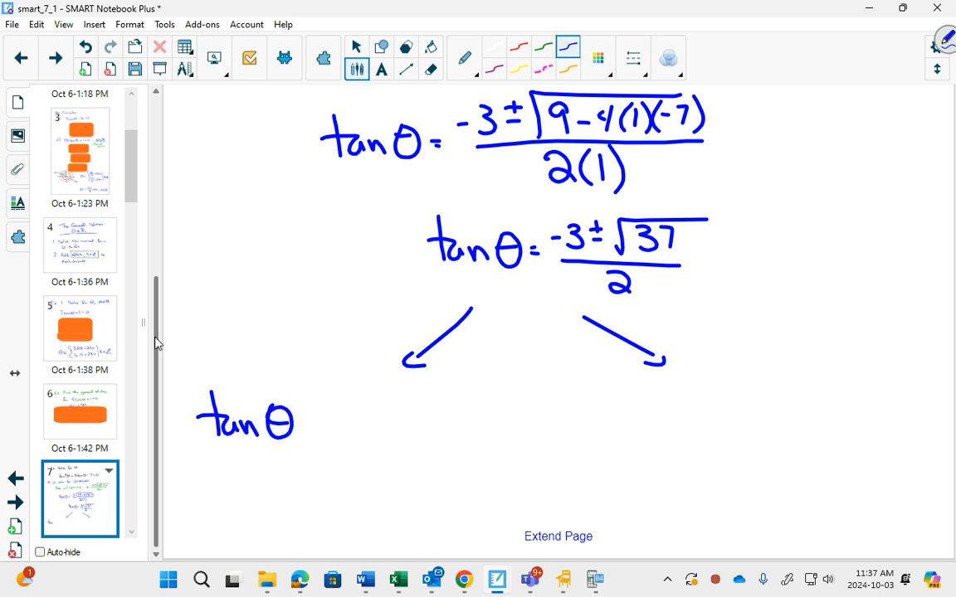
left_click_drag(307, 415, 374, 407)
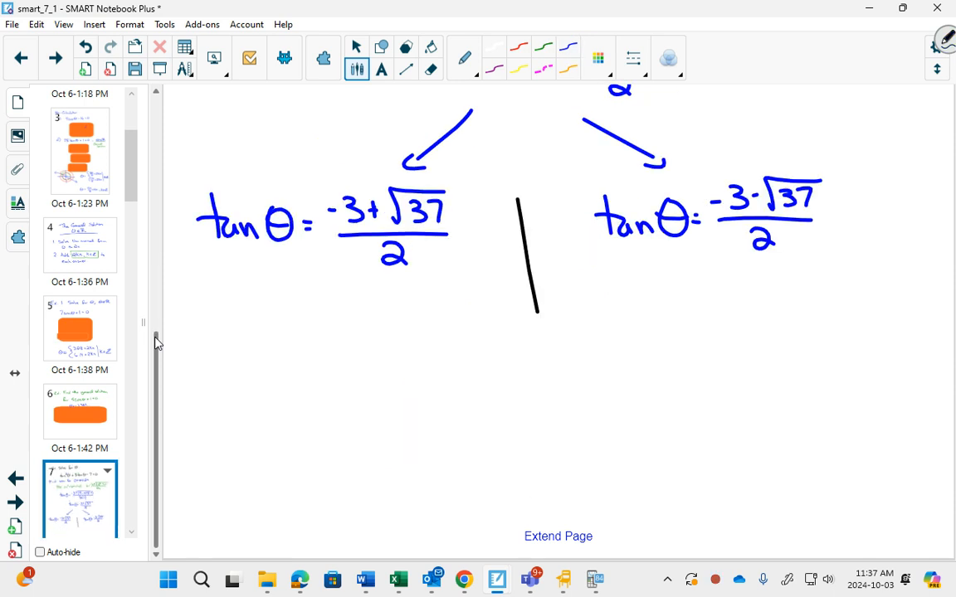
left_click(563, 47)
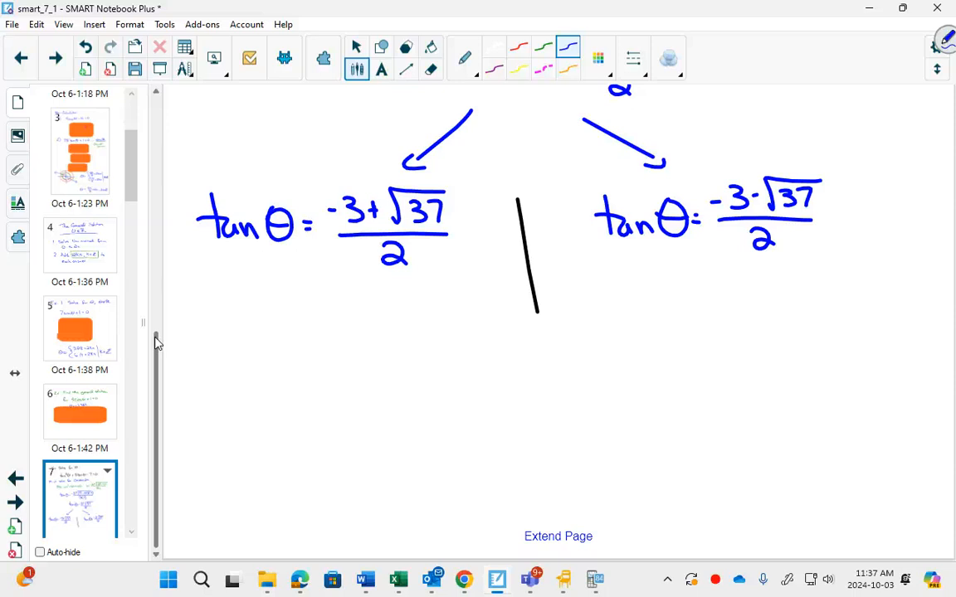
left_click_drag(214, 307, 262, 335)
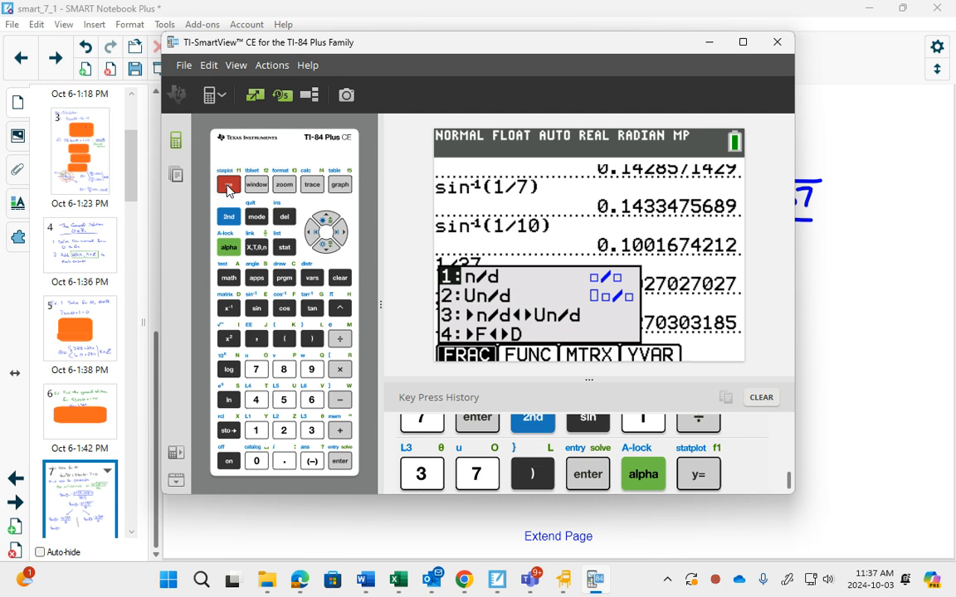
- Enter (−3+√37)/2 as a stacked n/d fraction on the calculator
left_click(338, 461)
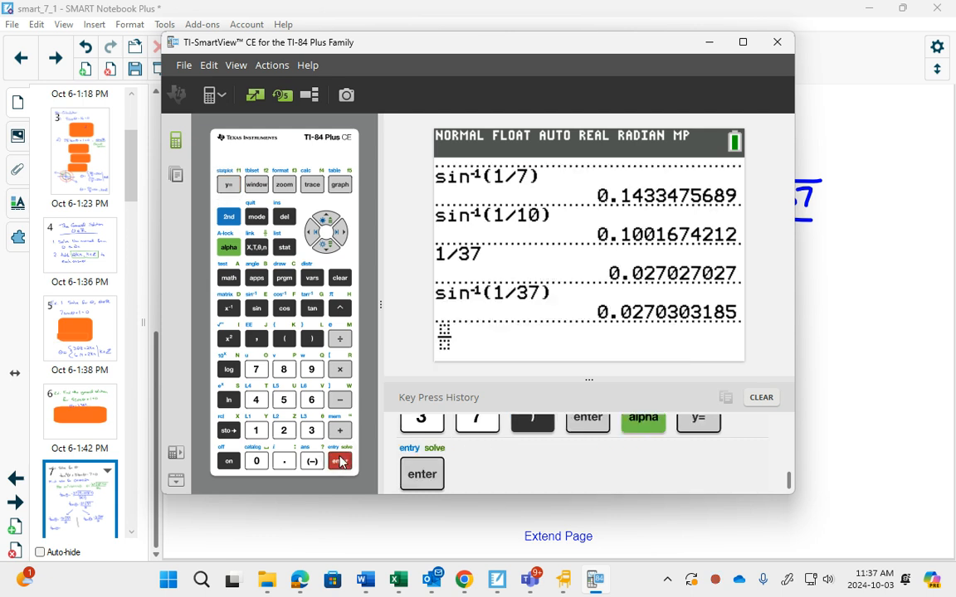
left_click(339, 430)
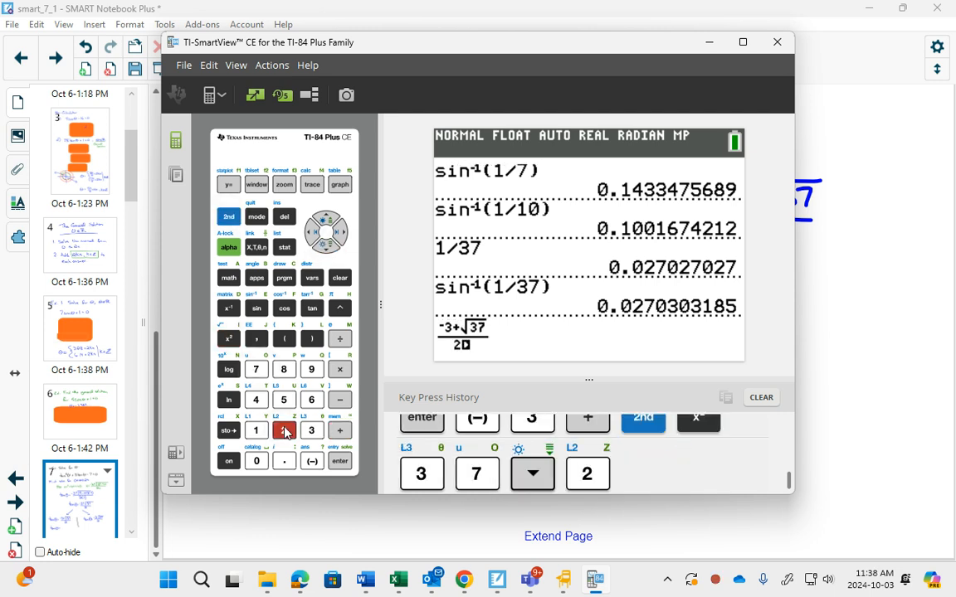
left_click(339, 461)
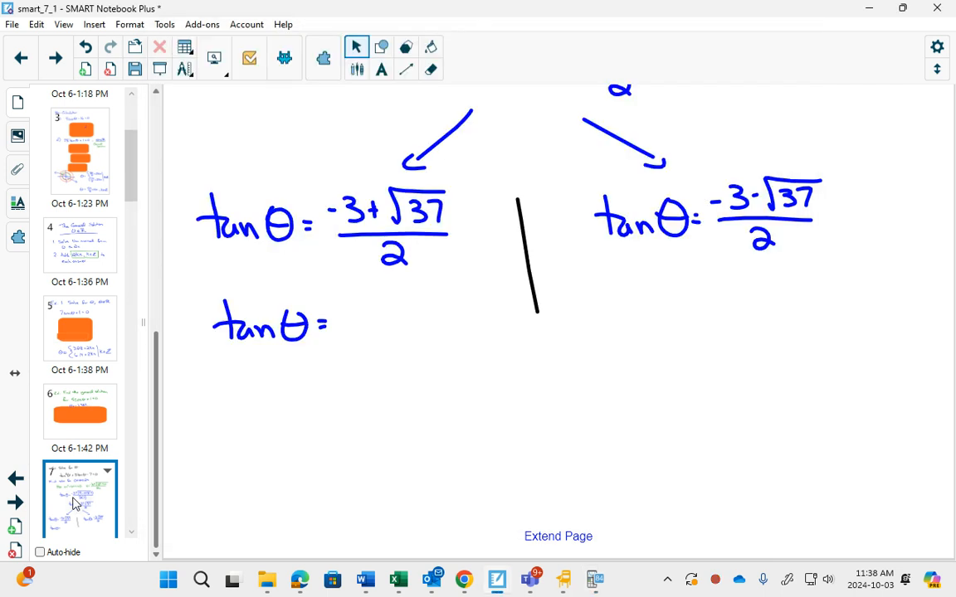
- Handwrite tanθ = 1.541 under the plus case
left_click(355, 46)
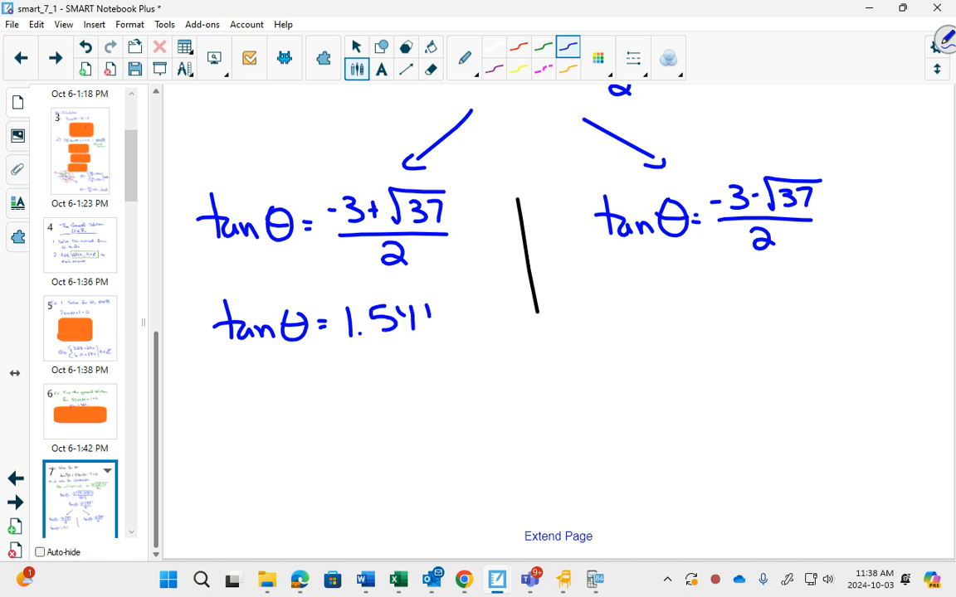
left_click_drag(432, 324, 490, 323)
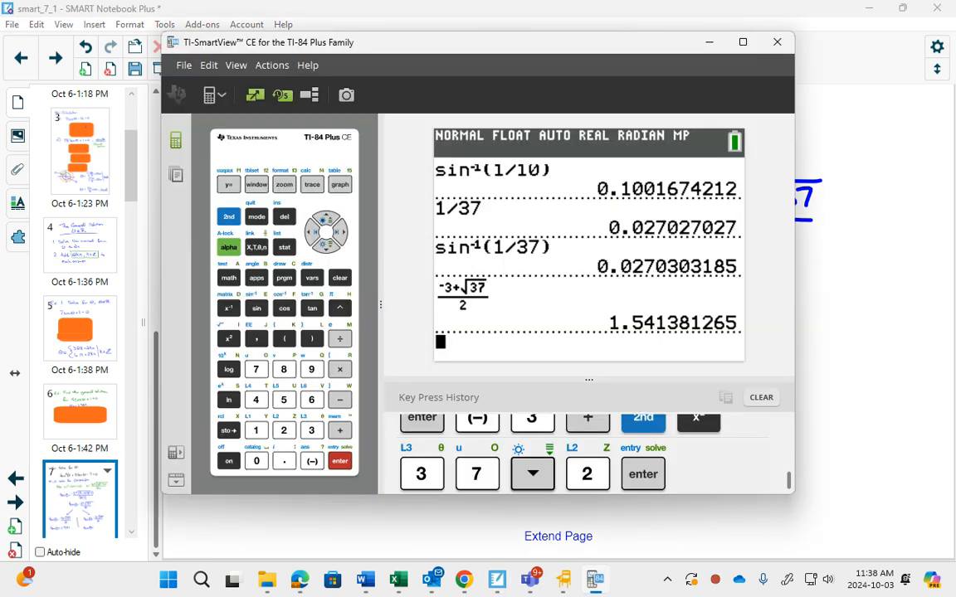
- Recall the fraction, change + to −, and evaluate (−3−√37)/2 giving tanθ = −4.541…
left_click(325, 222)
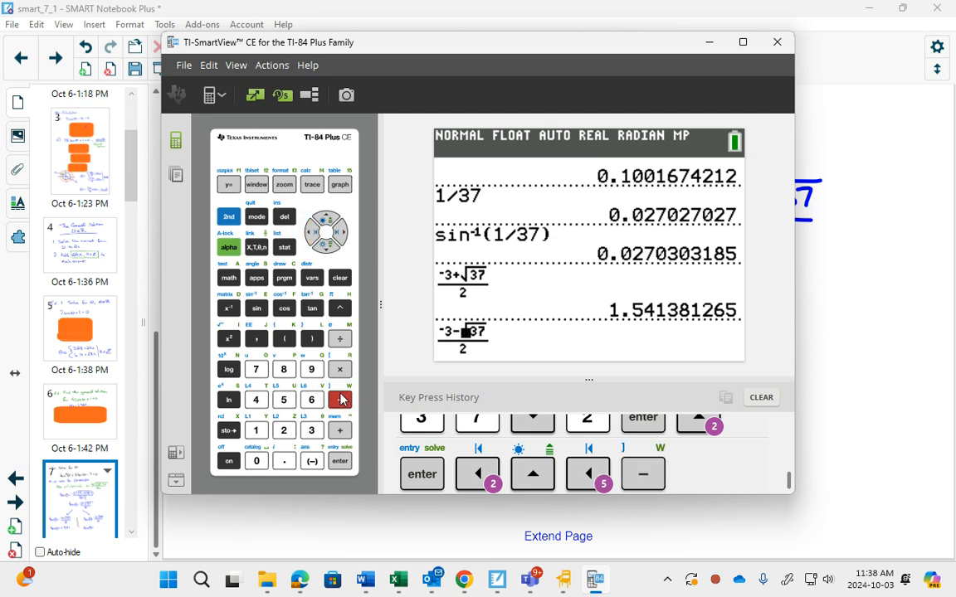
left_click(339, 461)
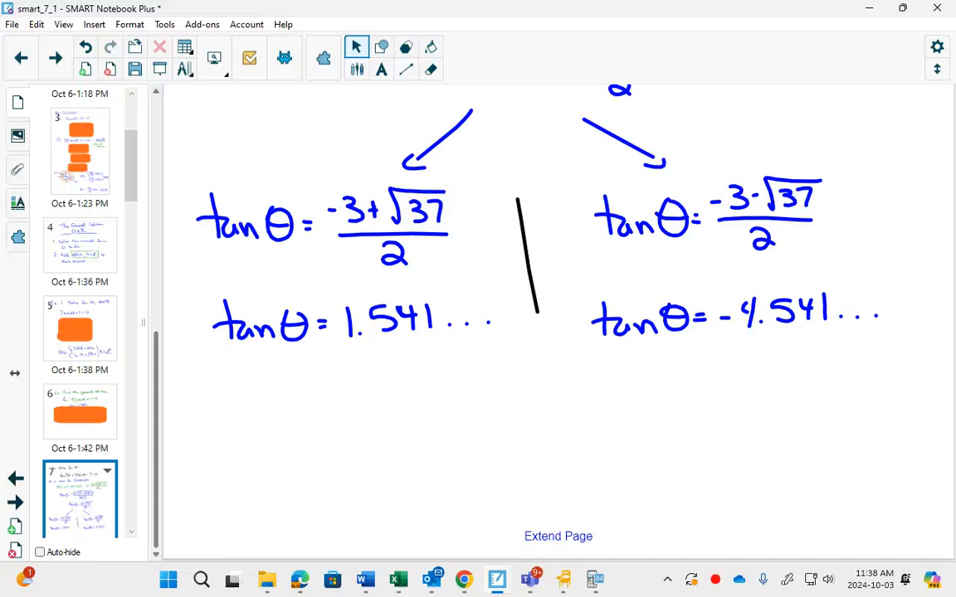
- Handwrite θ = 1.541 beneath the tanθ = 1.541… plus case with the pen
left_click(356, 46)
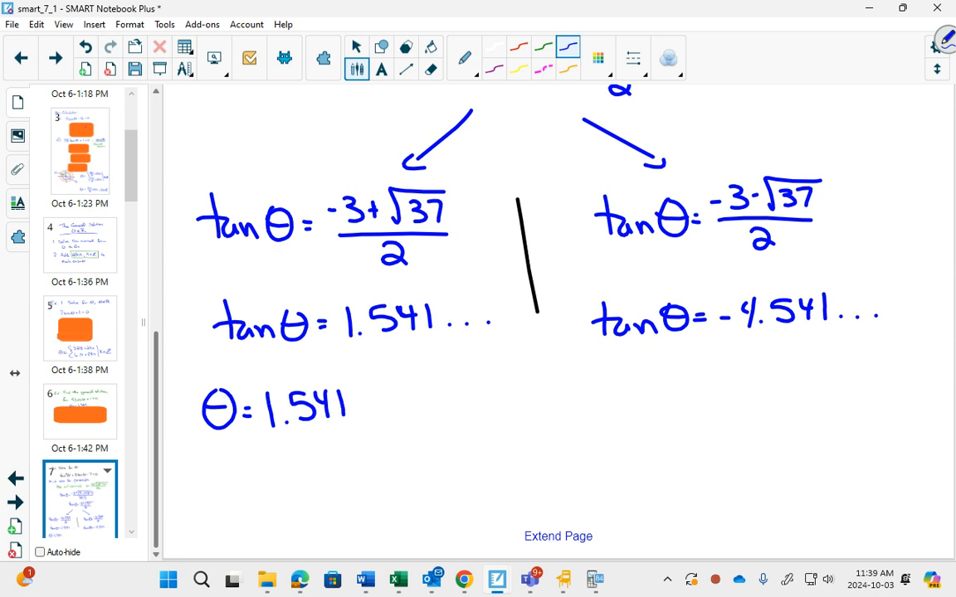
left_click_drag(357, 406, 365, 432)
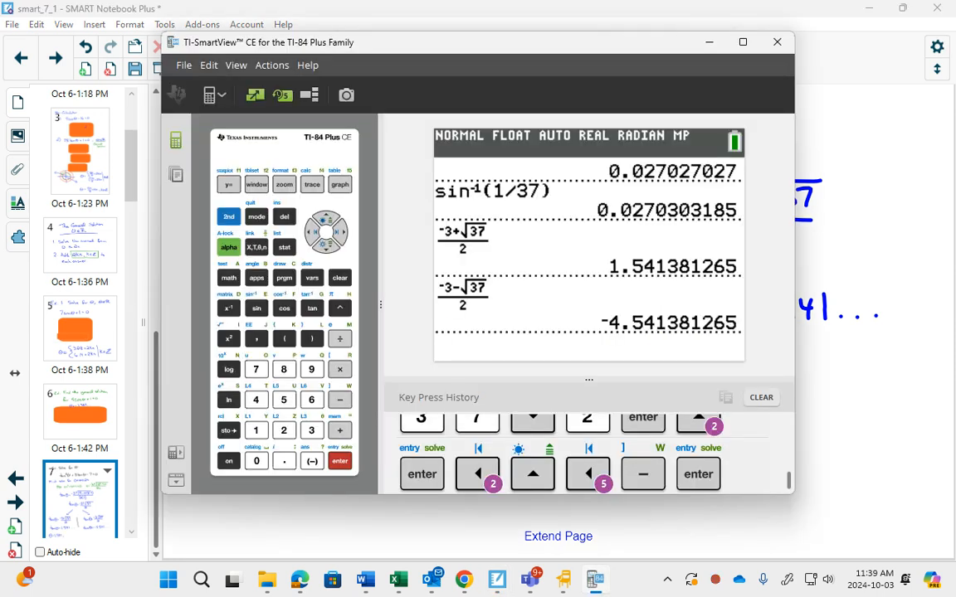
- Start adding π to an earlier calculator result, then begin writing θ under tanθ = 1.541…
left_click(339, 307)
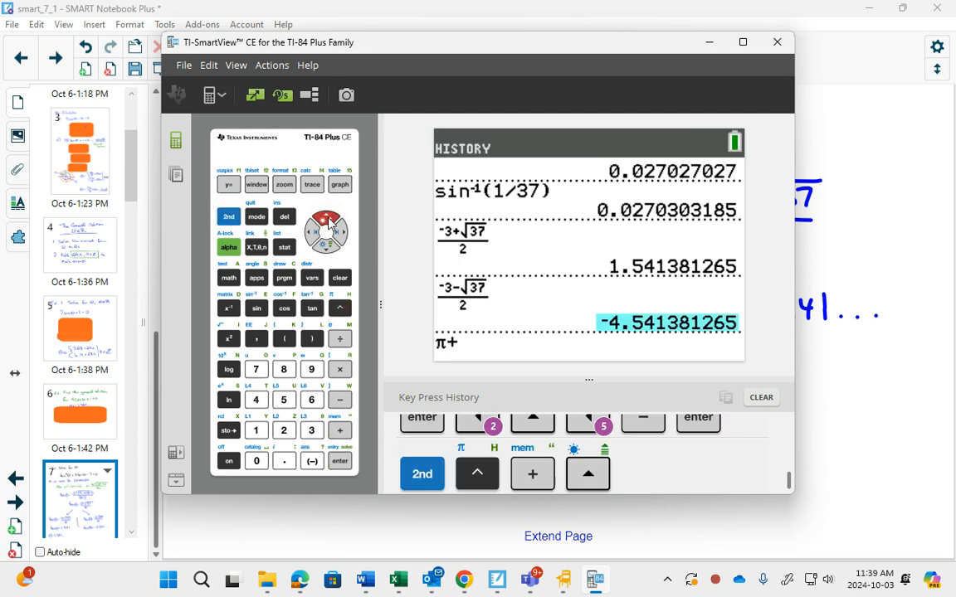
left_click(588, 473)
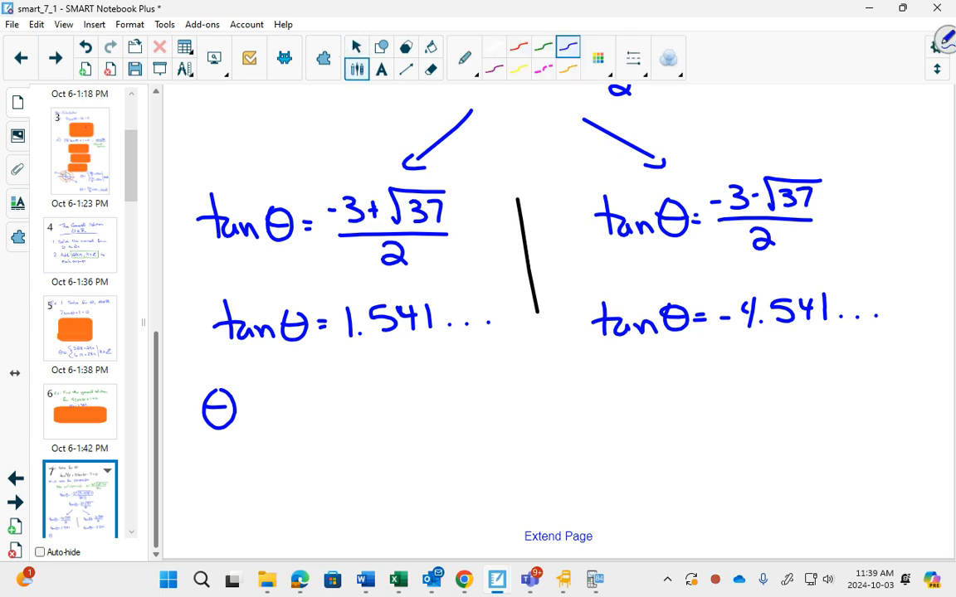
left_click_drag(241, 412, 282, 412)
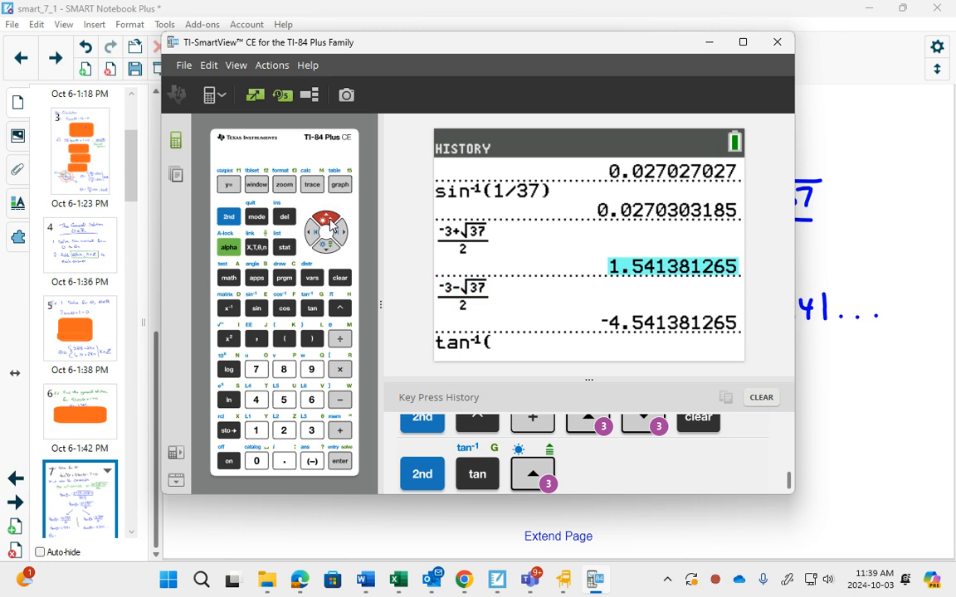
- Evaluate tan⁻¹((−3+√37)/2) = 0.9952871453 and π + Ans = 4.136879799 for the plus case
left_click(531, 475)
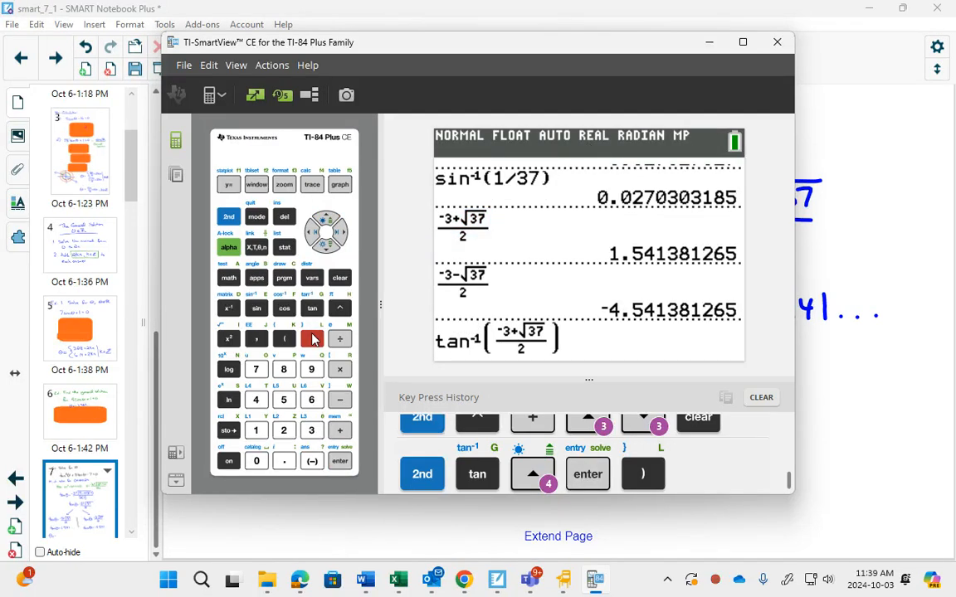
left_click(339, 461)
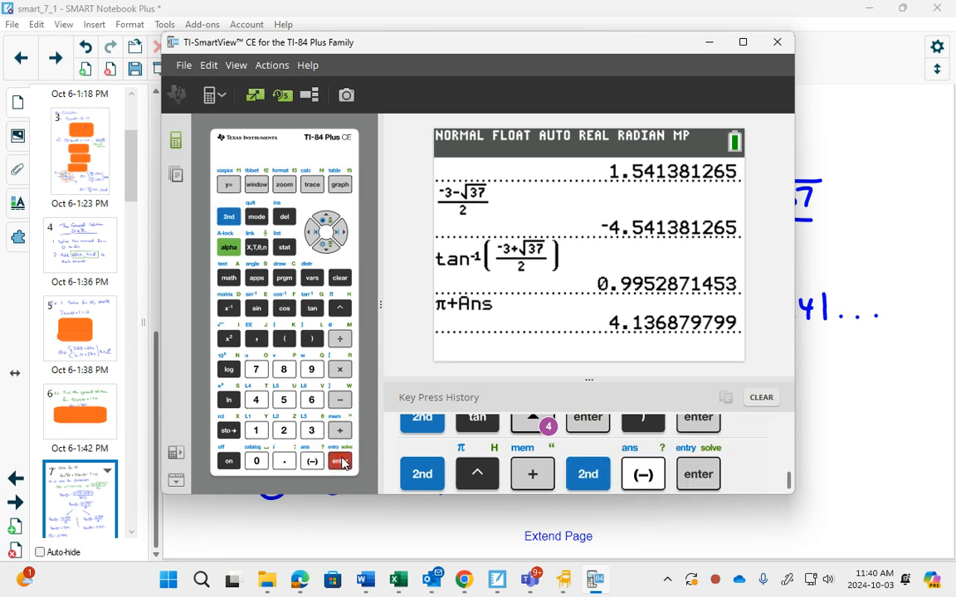
left_click(777, 42)
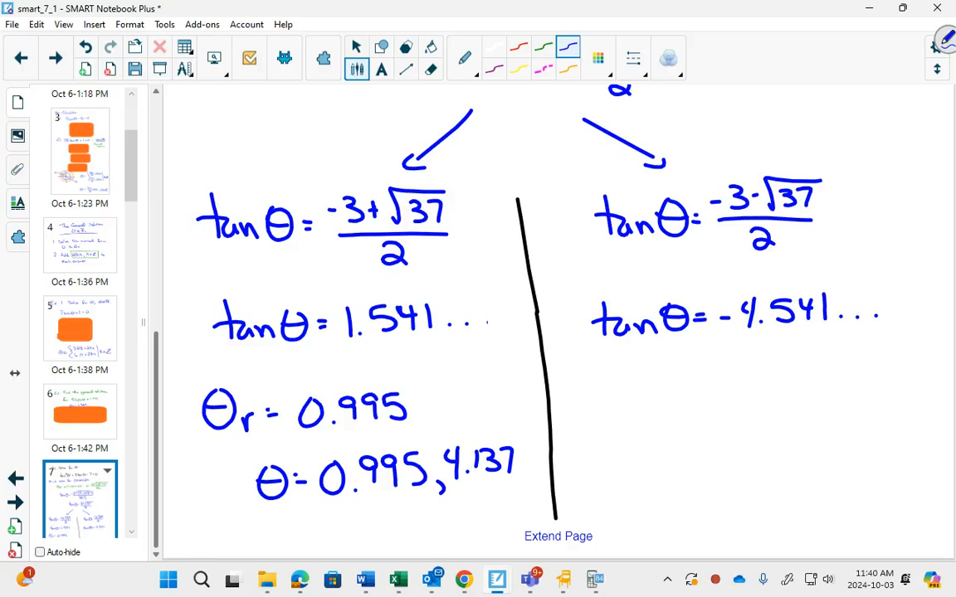
- Handwrite θr = 0.995 and θ = 0.995, 4.137 under the plus case and lengthen the dividing line
left_click_drag(597, 399, 681, 398)
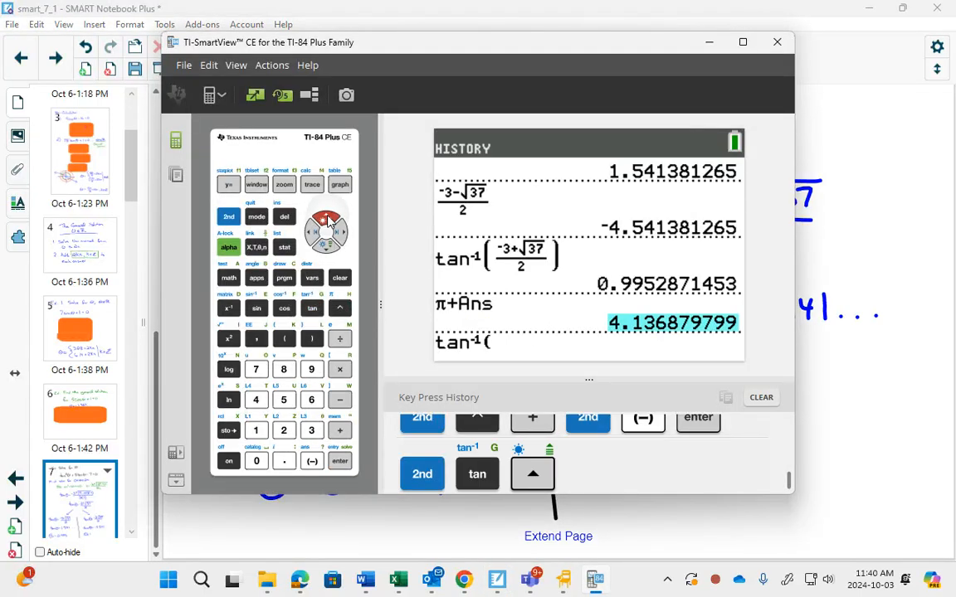
- Evaluate tan⁻¹((−3−√37)/2 × −1) to get the reference angle 1.354057816
left_click(533, 473)
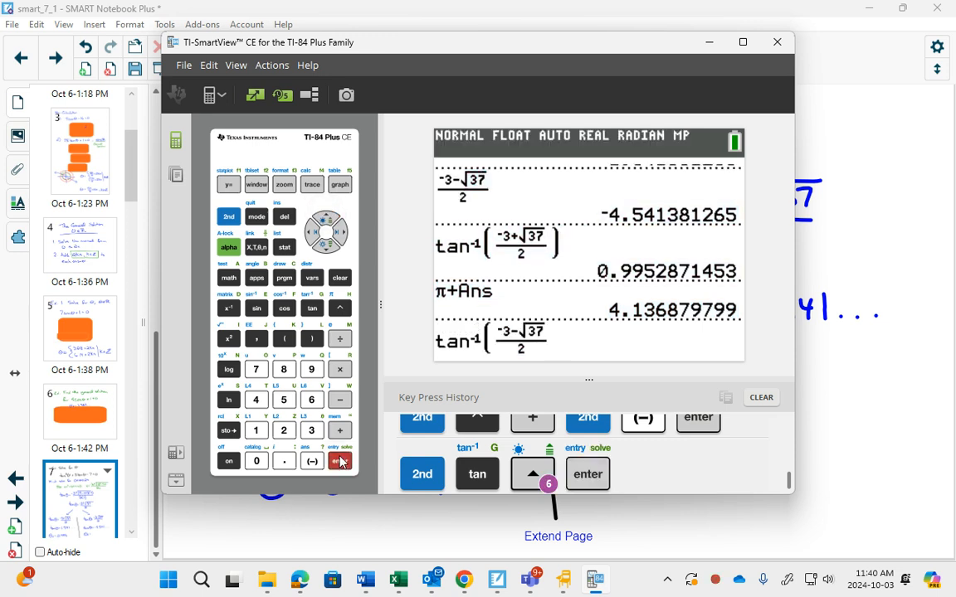
left_click(312, 339)
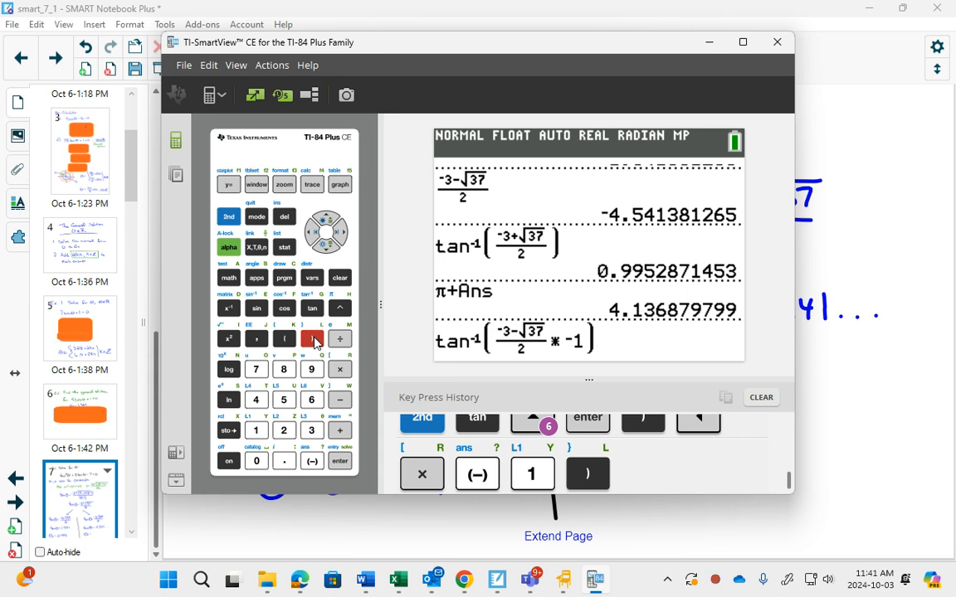
left_click(338, 461)
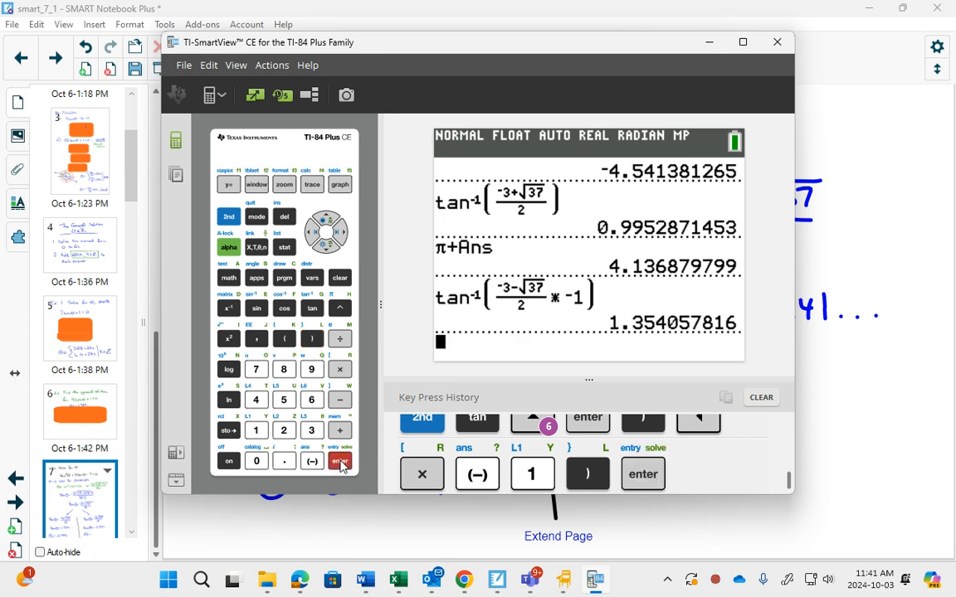
left_click(312, 307)
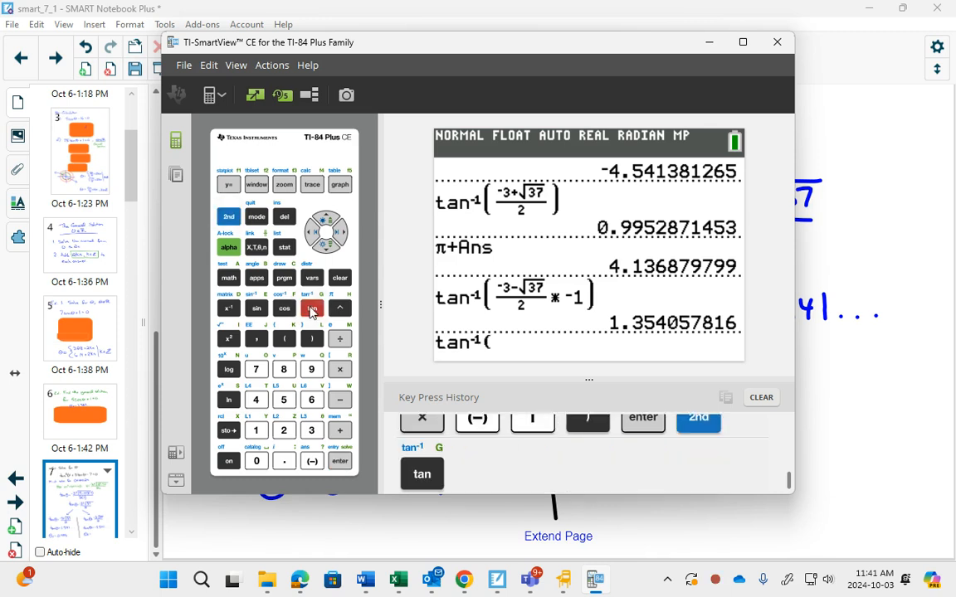
- Recall −4.541381265, drop the negative sign and confirm tan⁻¹(4.541381265) = 1.354057816
left_click(325, 217)
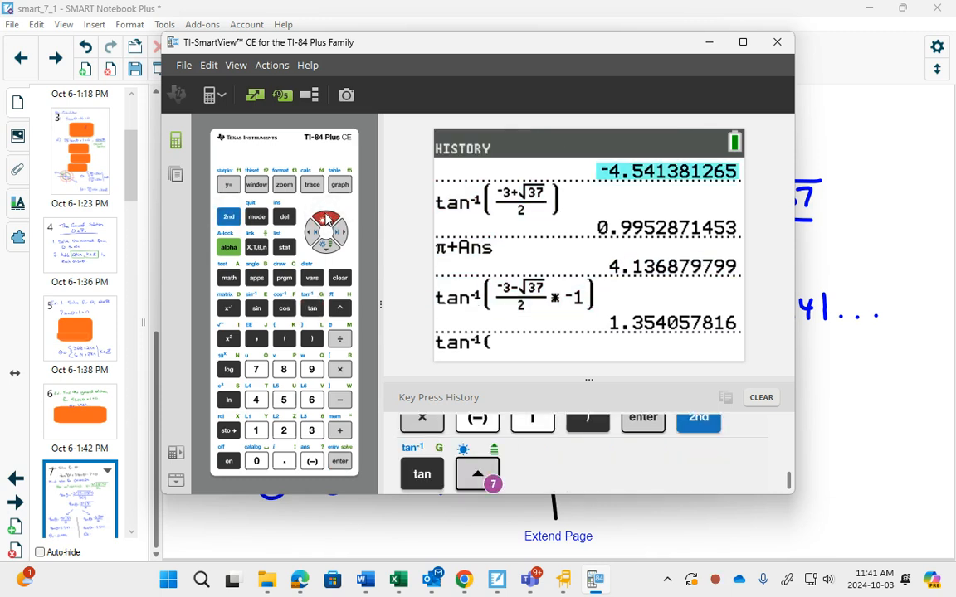
left_click(338, 461)
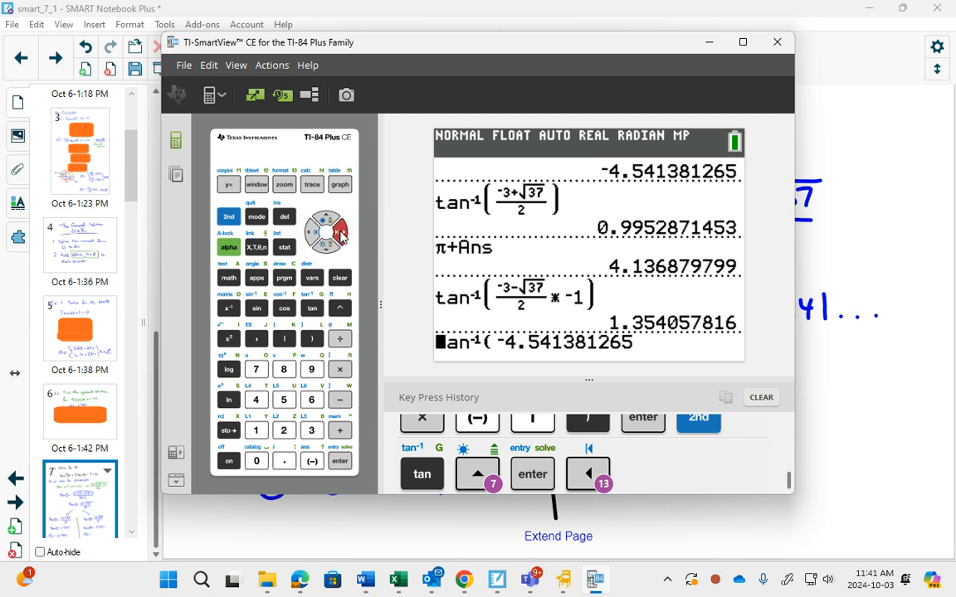
left_click(284, 215)
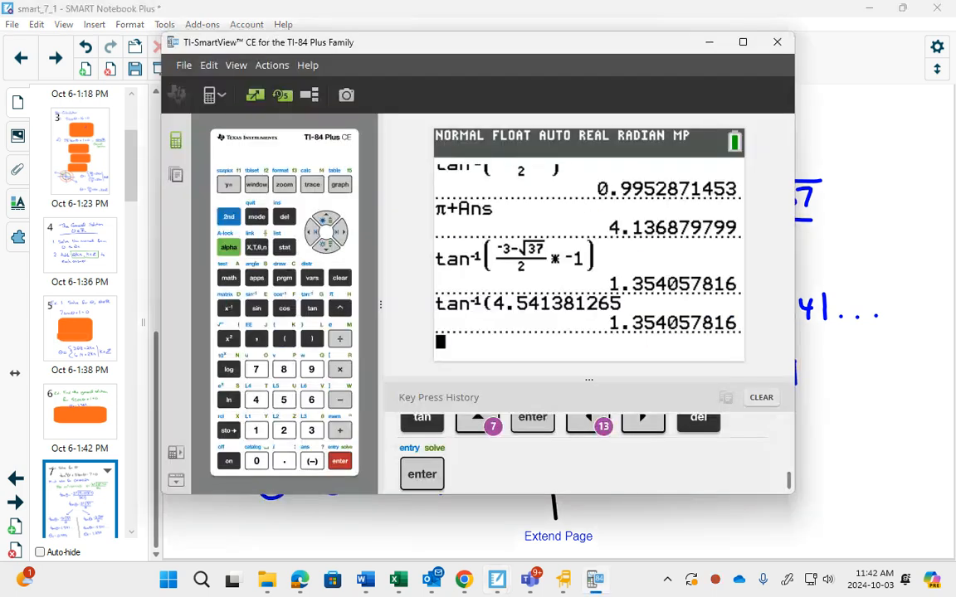
left_click(229, 216)
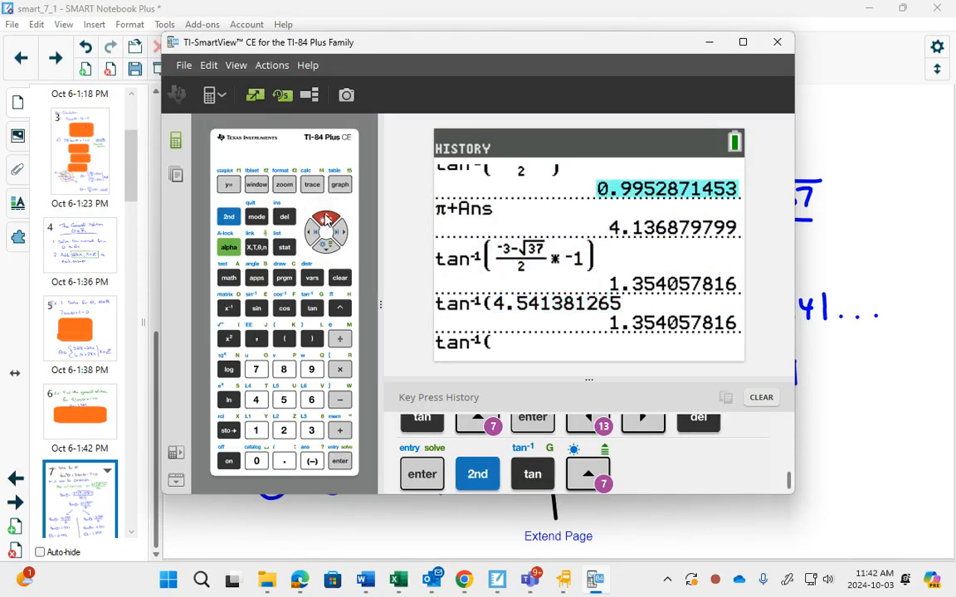
- Evaluate tan⁻¹(−4.541381265), giving −1.354057816
left_click(587, 475)
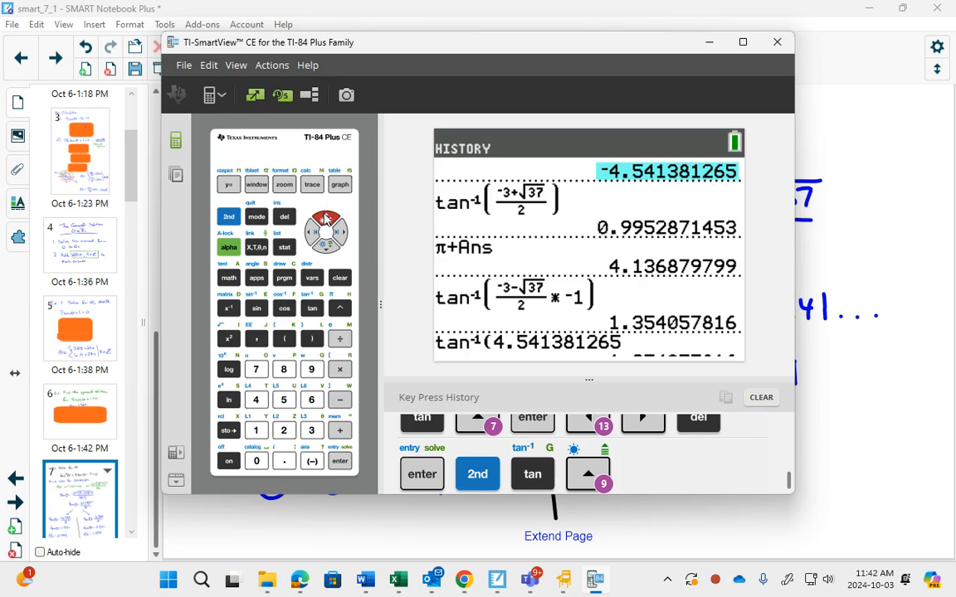
left_click(339, 462)
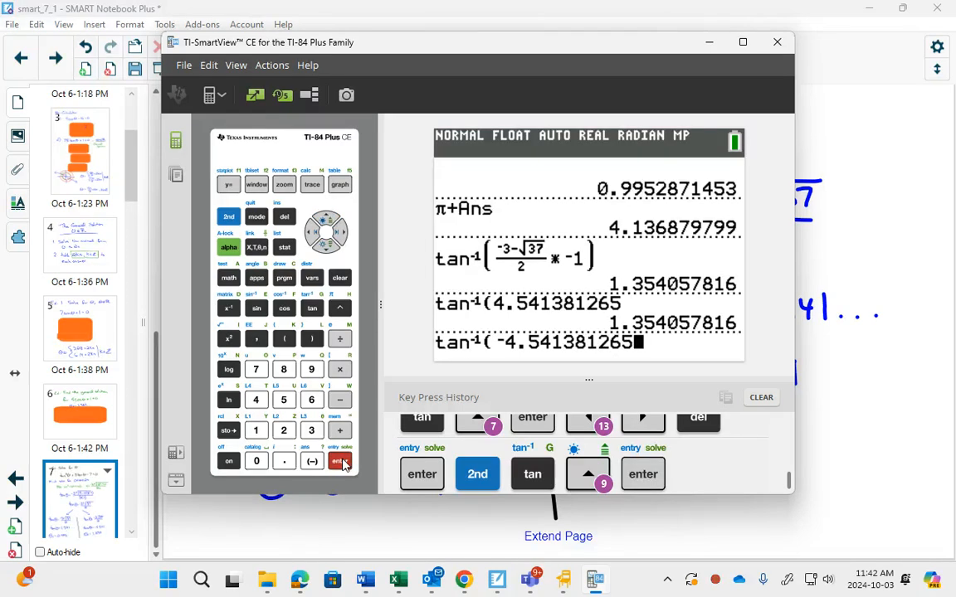
left_click(312, 339)
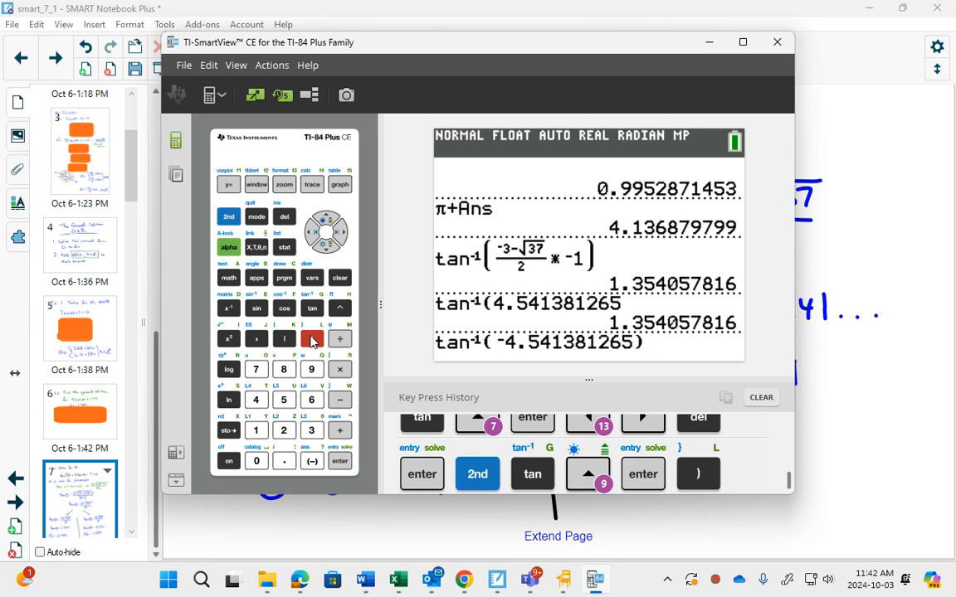
left_click(339, 461)
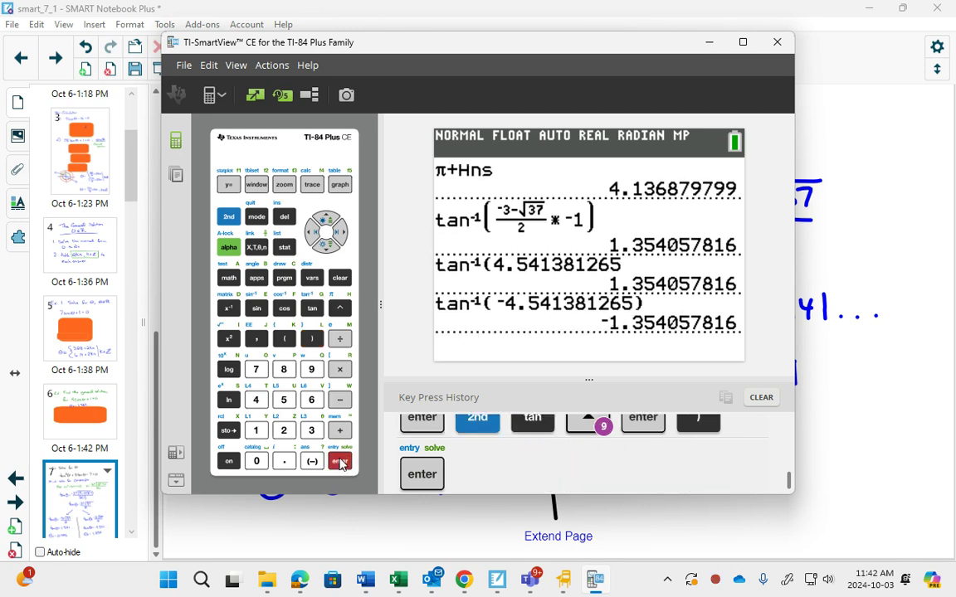
- Evaluate cos⁻¹(2/5), giving 1.159279481
left_click(339, 461)
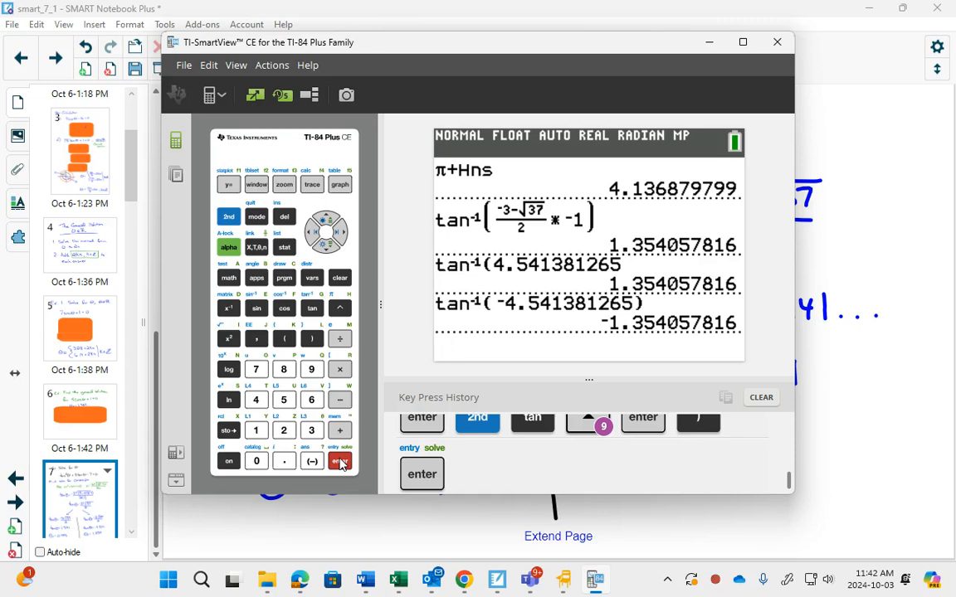
left_click(339, 461)
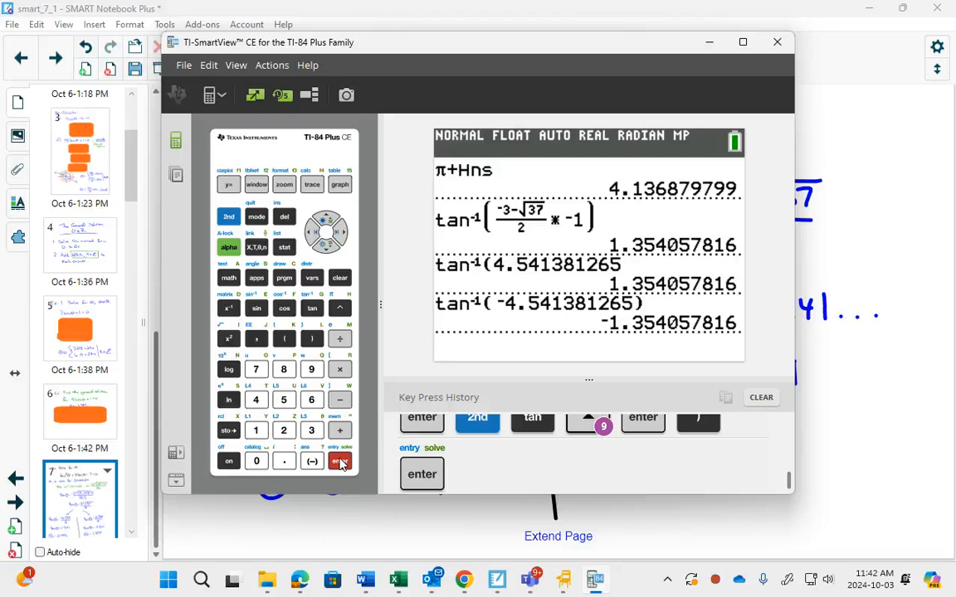
left_click(339, 462)
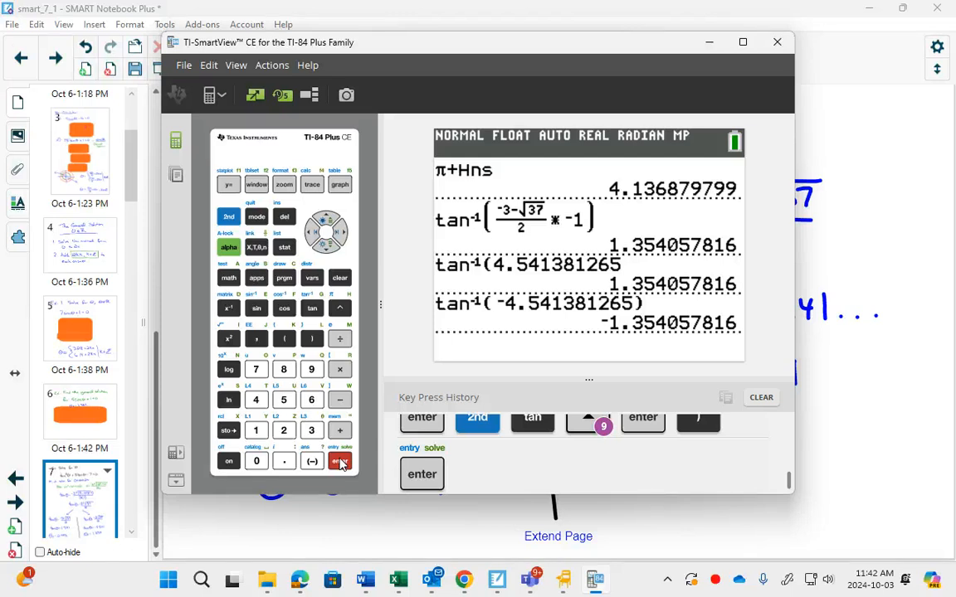
left_click(339, 461)
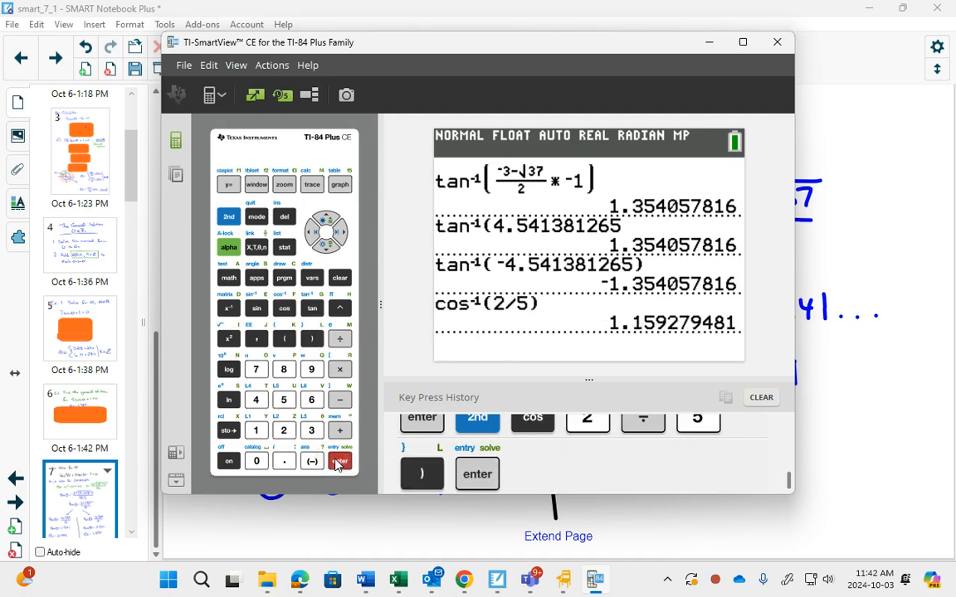
- Evaluate cos⁻¹(−2/5), giving 1.982313173
left_click(284, 308)
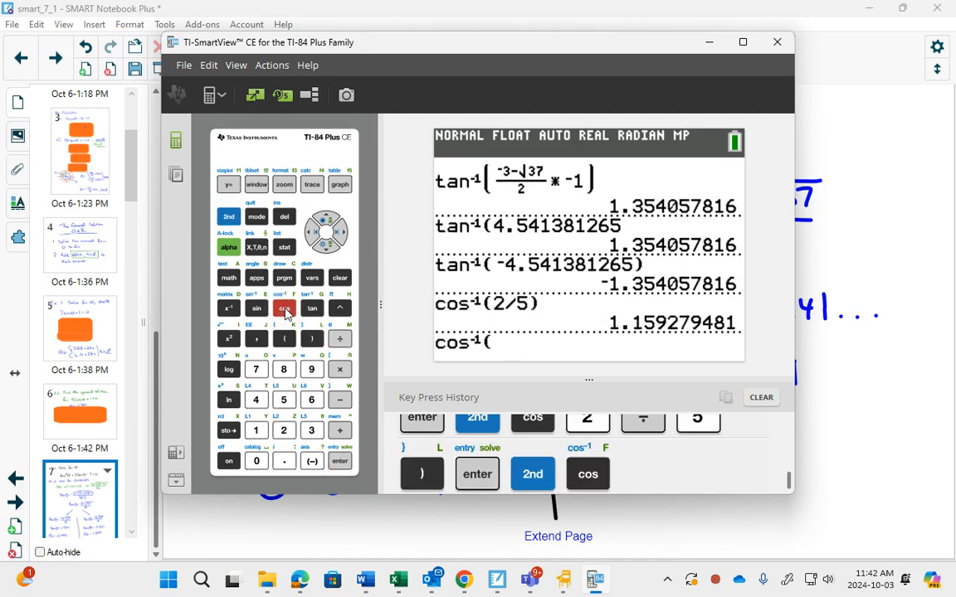
left_click(339, 339)
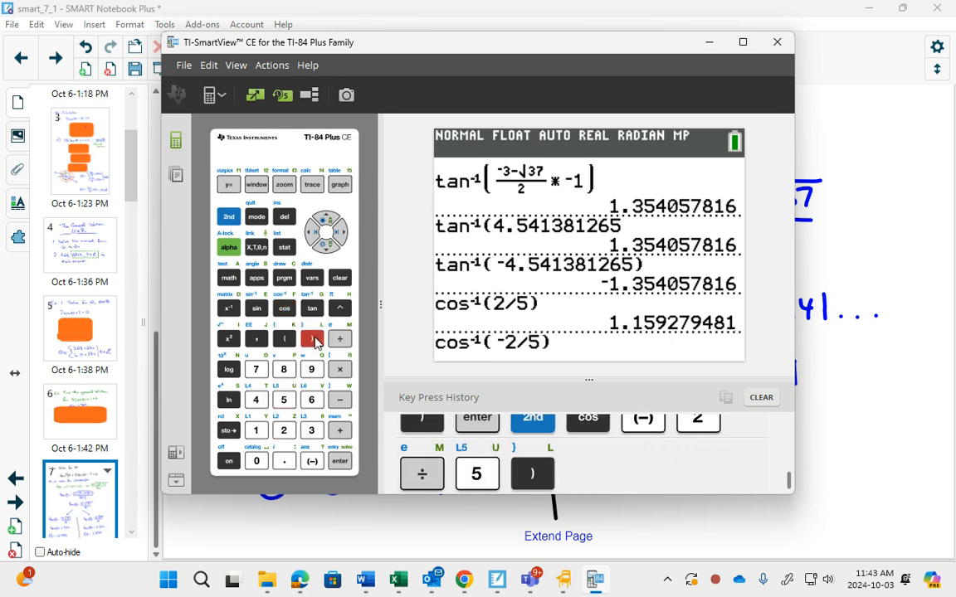
left_click(339, 462)
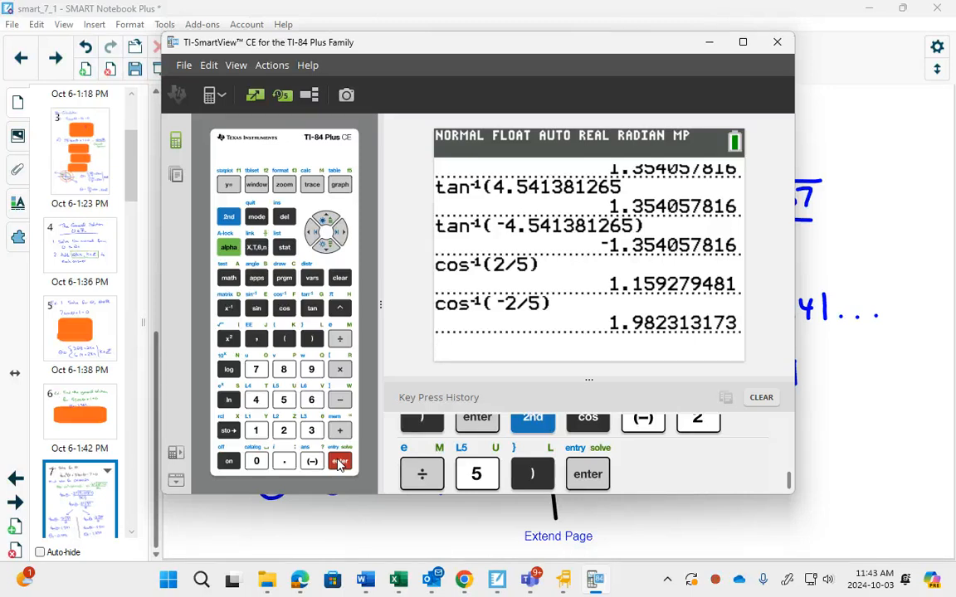
left_click(339, 462)
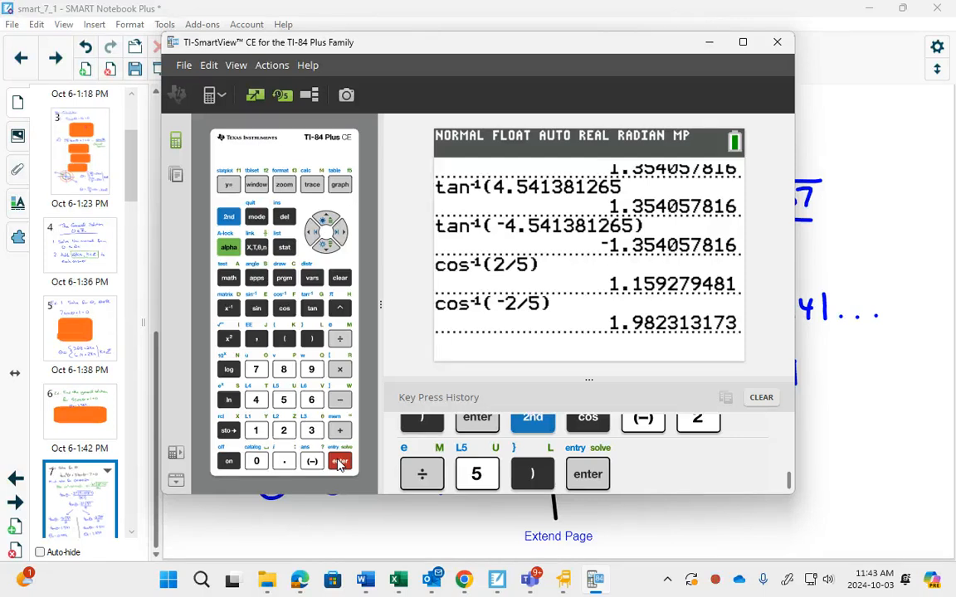
left_click(338, 462)
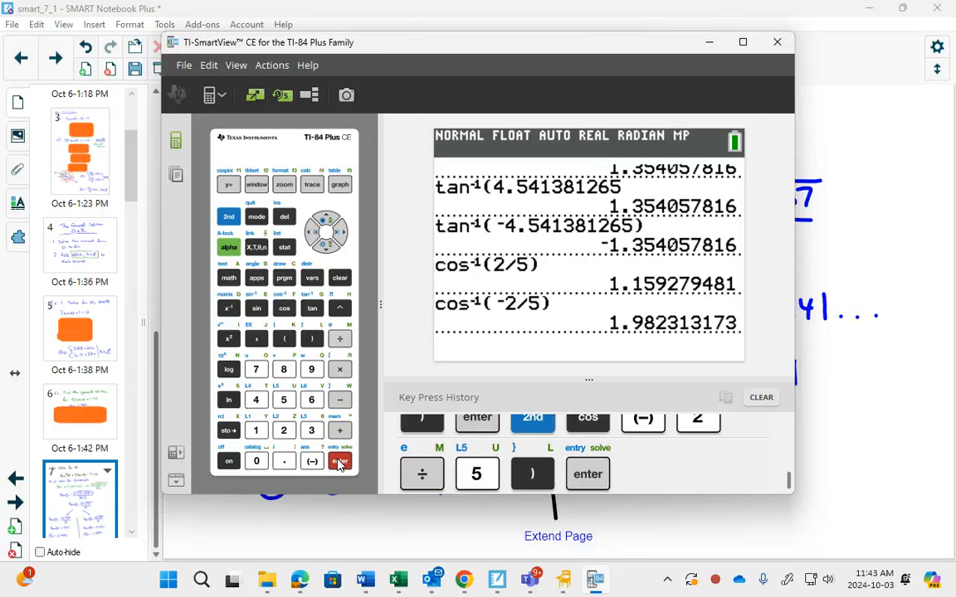
- Re-evaluate tan⁻¹(4.541381265) = 1.354057816 and begin storing it with STO→
left_click(339, 461)
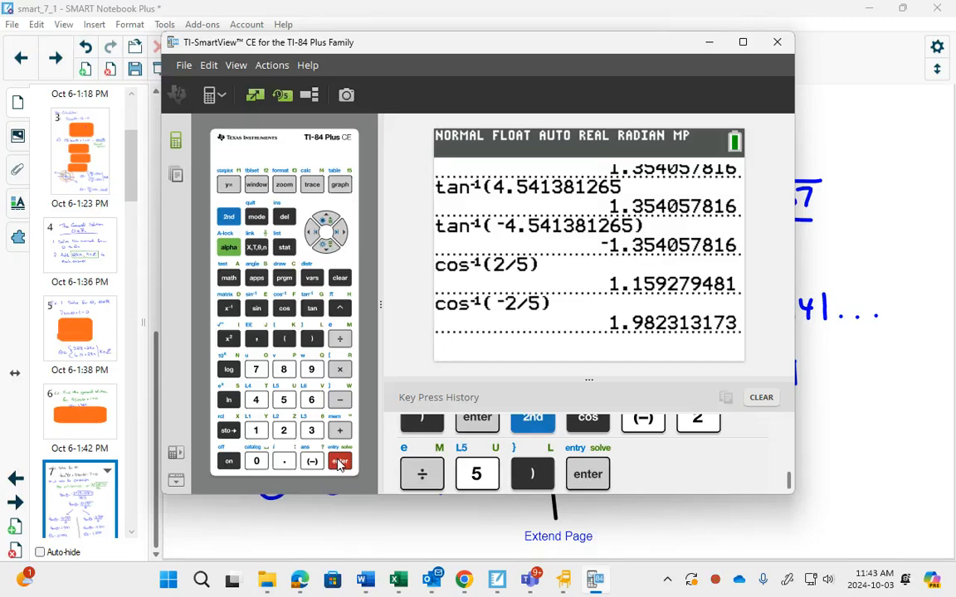
left_click(339, 461)
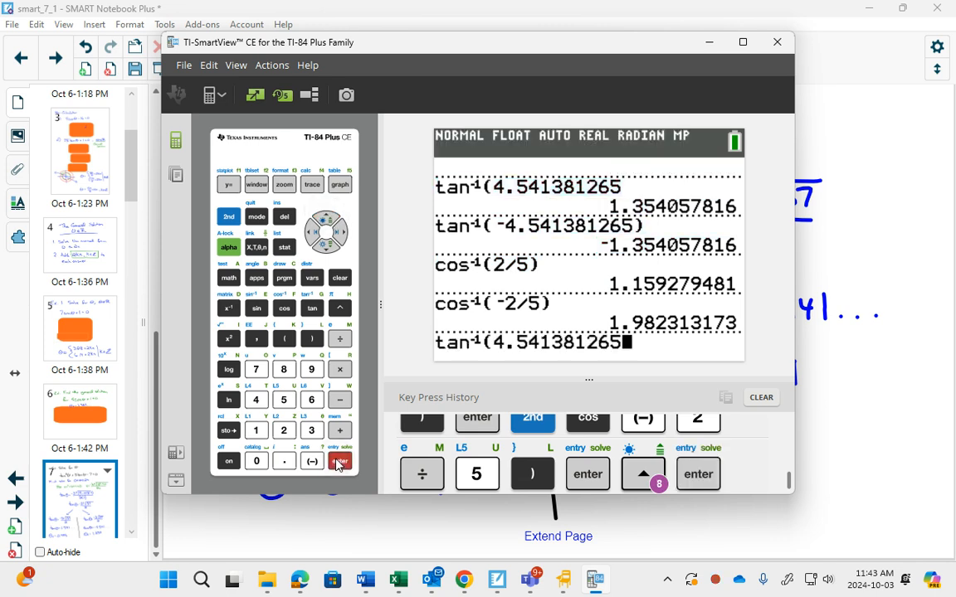
left_click(338, 462)
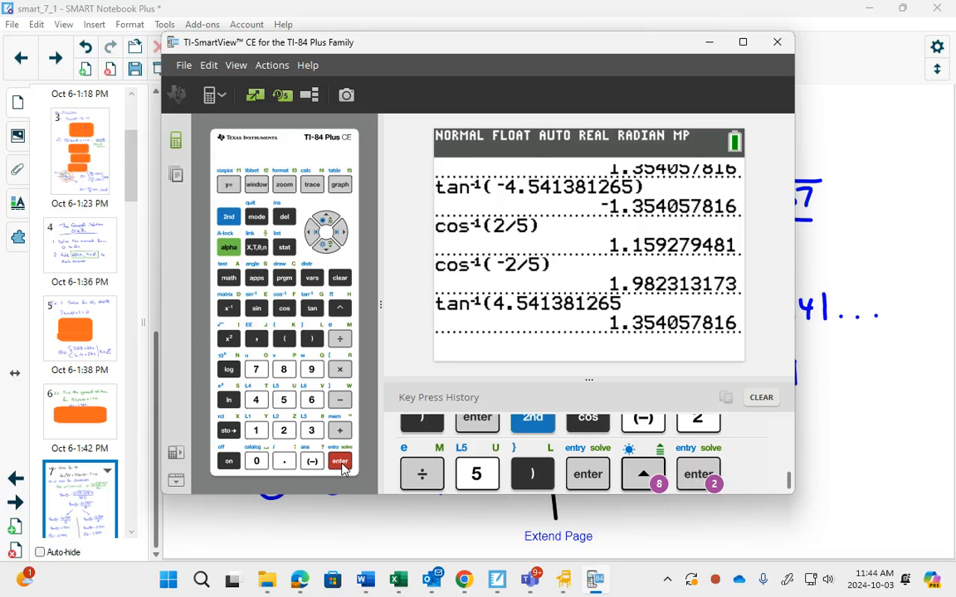
left_click(229, 429)
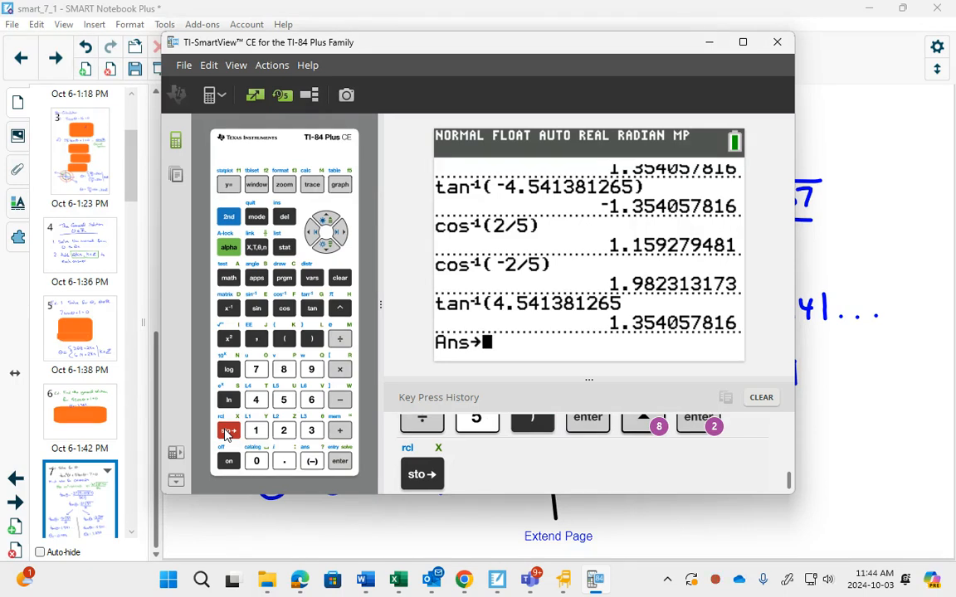
- Store the angle into X and evaluate π − X = 1.787534838
left_click(255, 247)
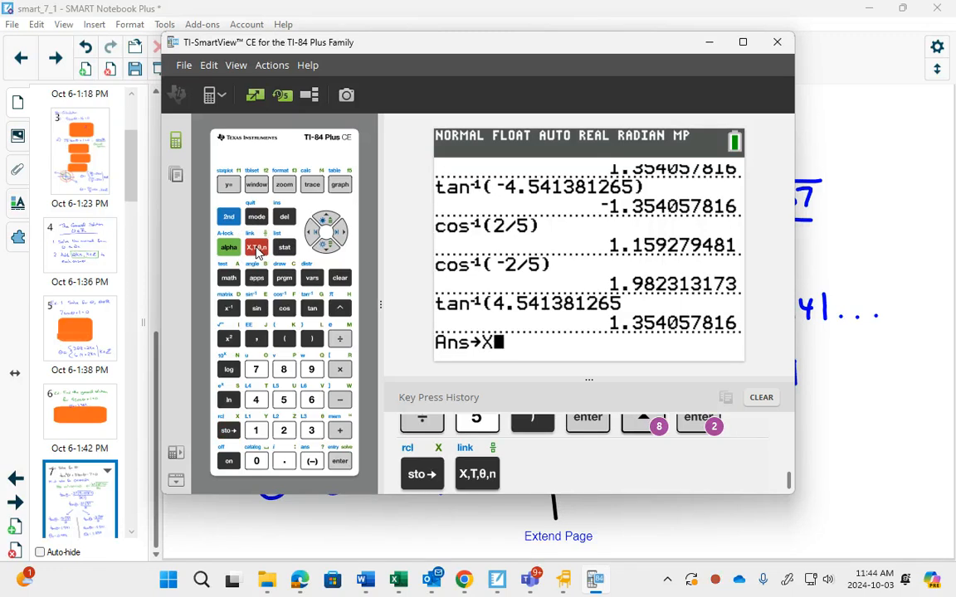
left_click(339, 461)
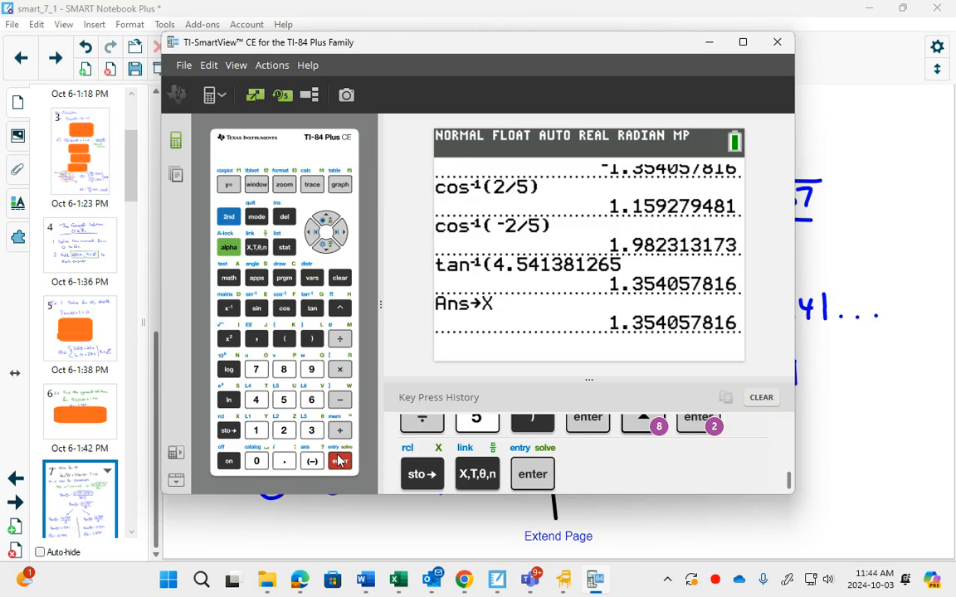
left_click(339, 307)
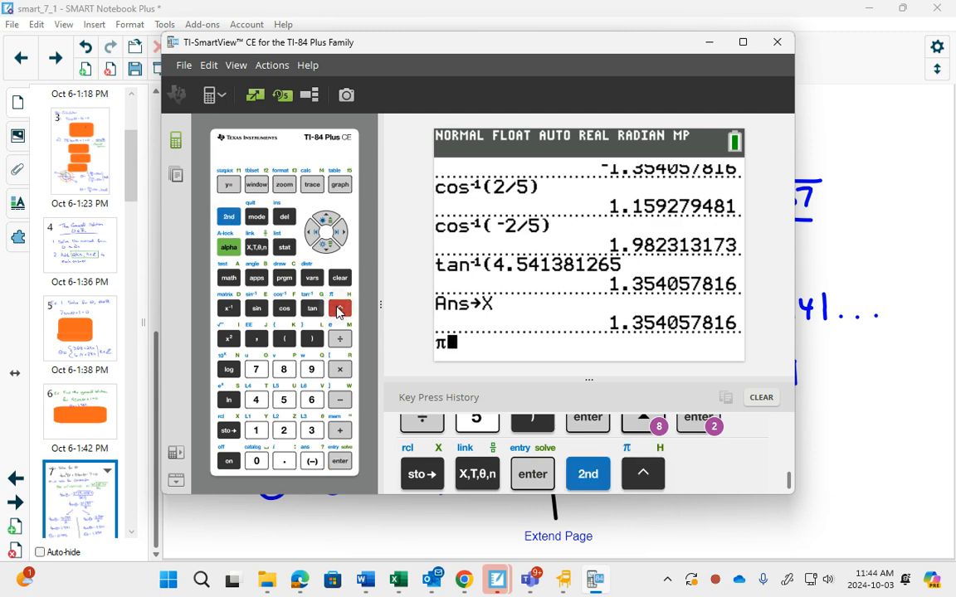
left_click(338, 400)
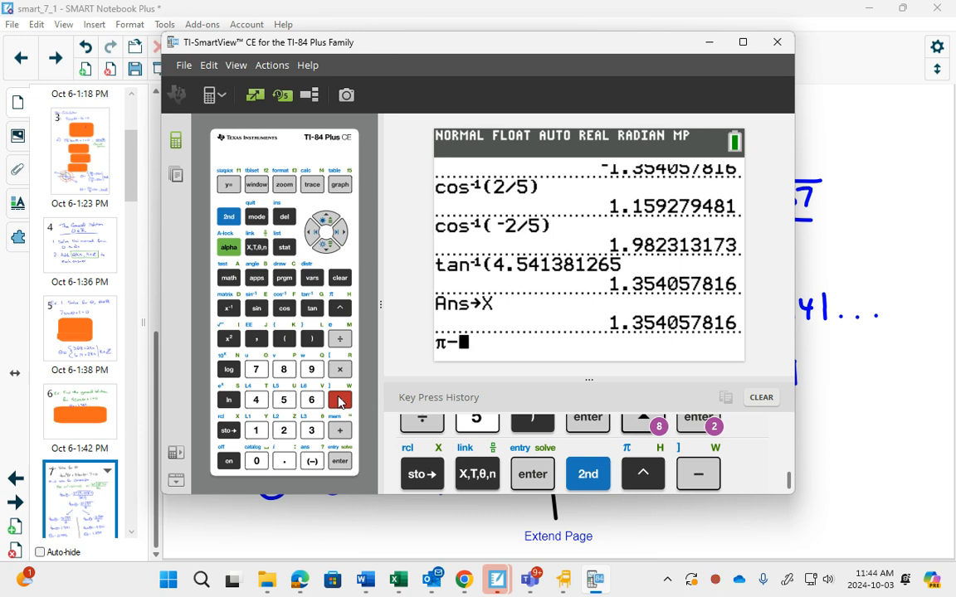
left_click(256, 248)
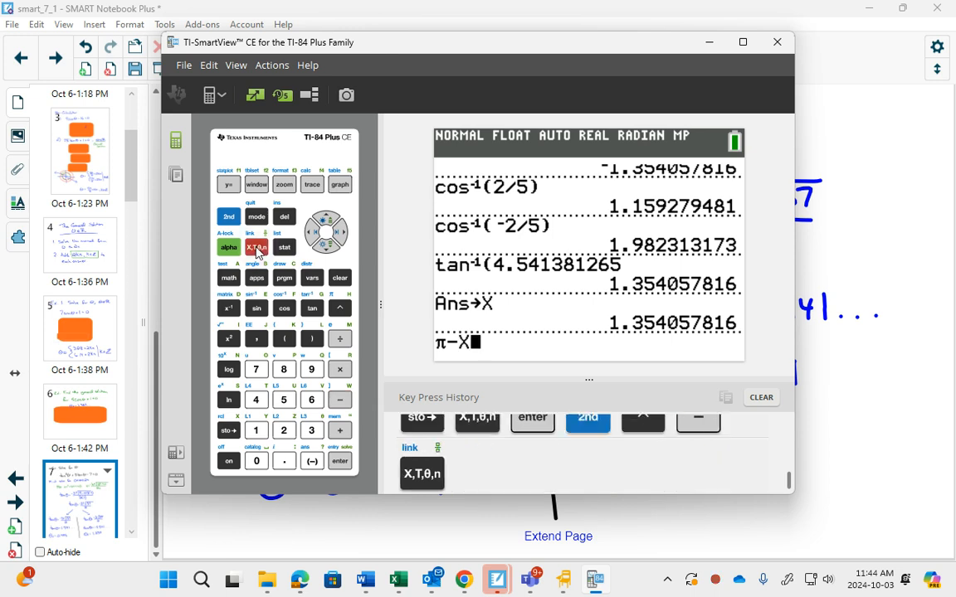
left_click(338, 462)
type("2")
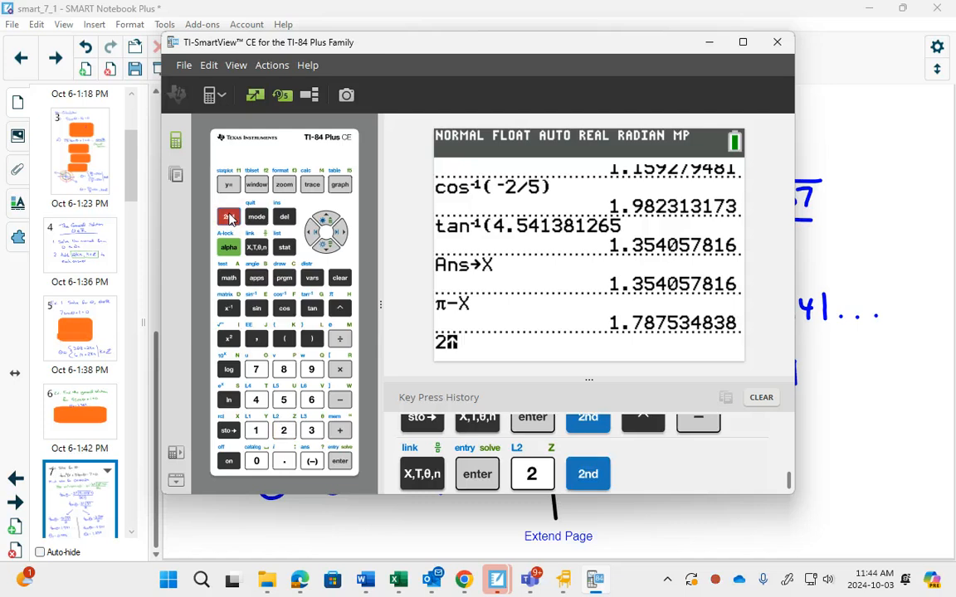
- Evaluate 2π − X = 4.929127492 and return to the Notebook slide
left_click(256, 247)
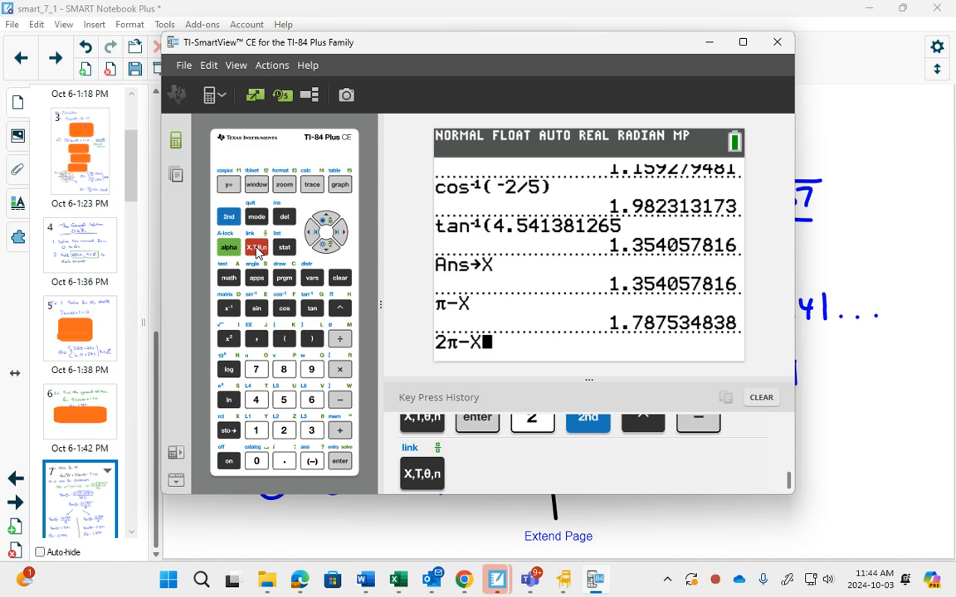
left_click(339, 462)
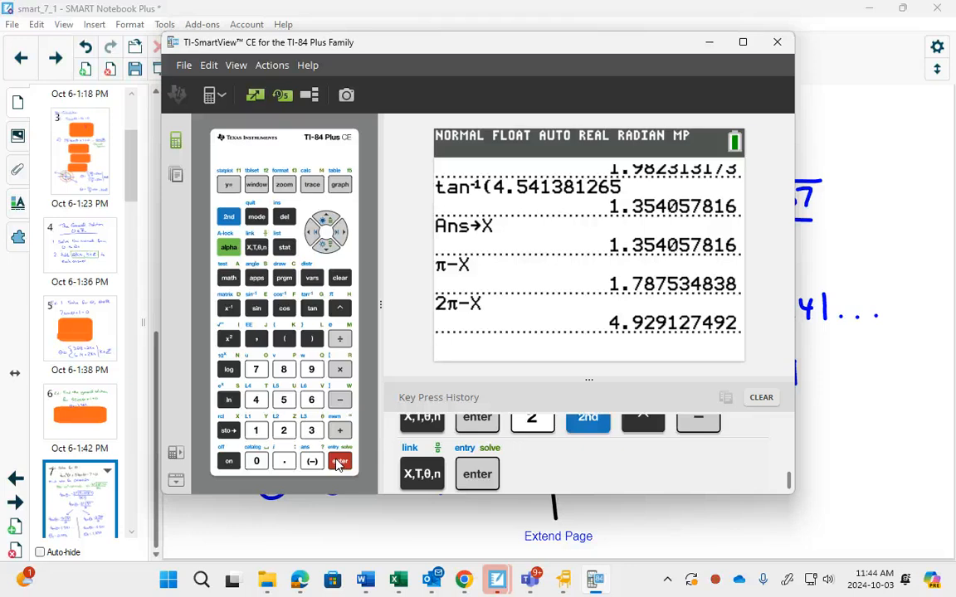
left_click(776, 43)
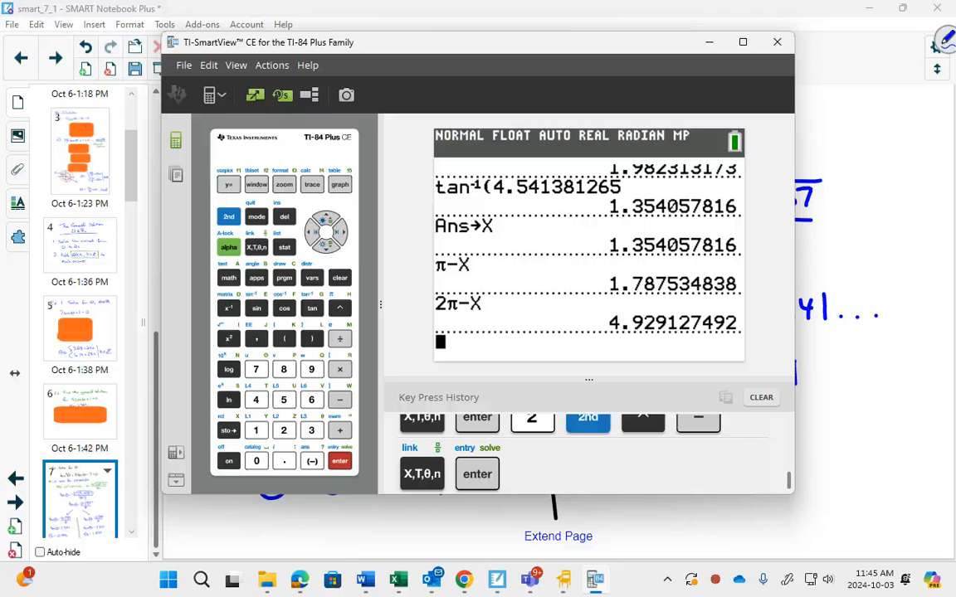
left_click(777, 41)
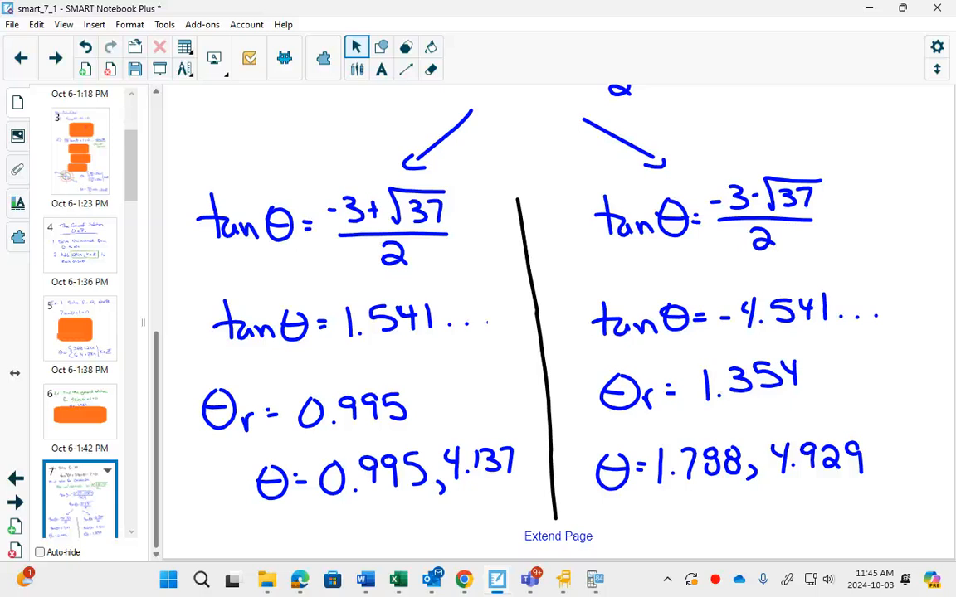
- Scroll the slide down to open space below both solution sets for the general solution
scroll("down", 3)
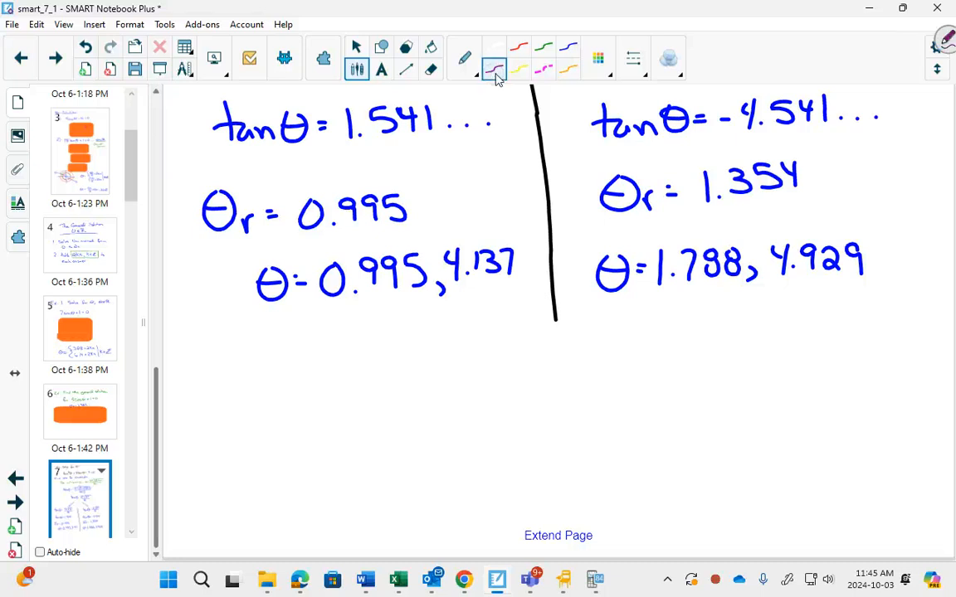
- Handwrite θ = { 0.995+2kπ, 1.788+2kπ, 4.137+2kπ, 4.929+2kπ | k∈ℤ } in purple, jotting 5,6 beside the second set
left_click_drag(302, 435, 349, 448)
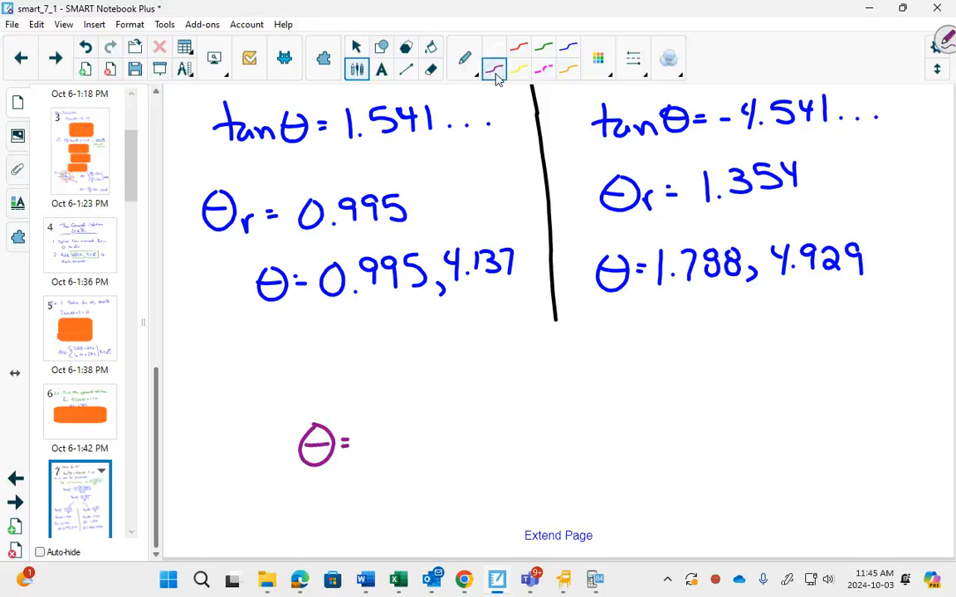
left_click_drag(398, 343, 399, 534)
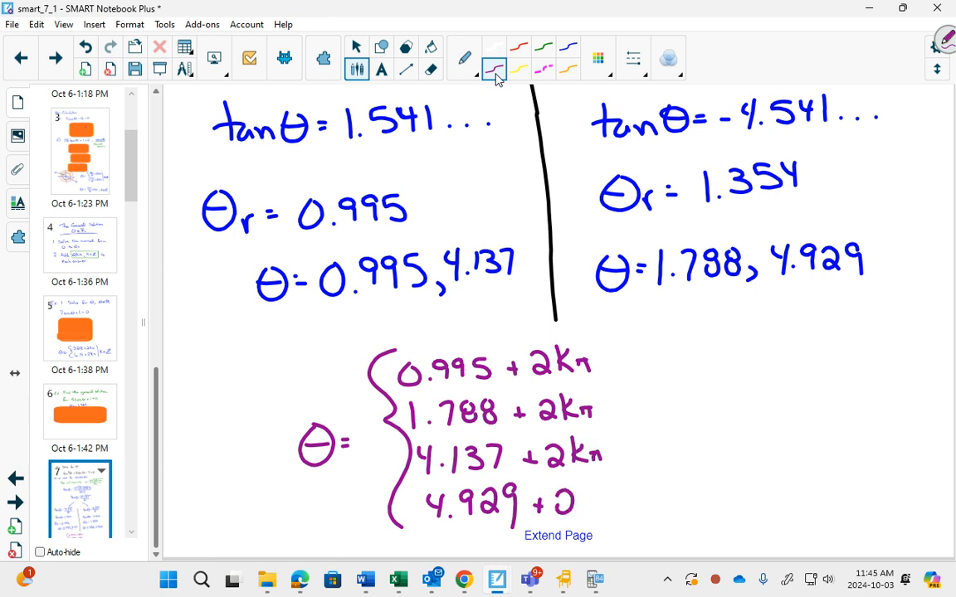
left_click_drag(568, 501, 614, 501)
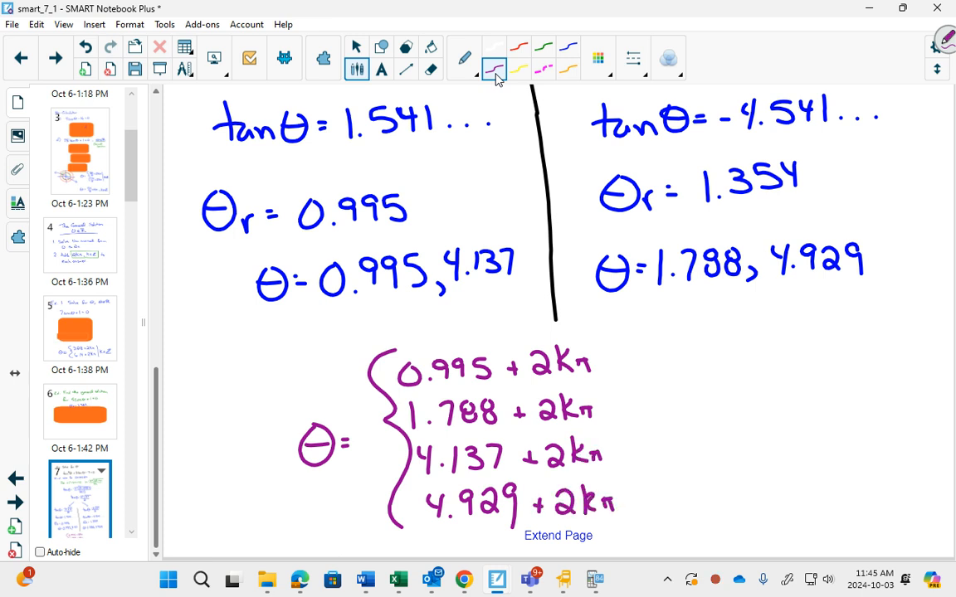
left_click_drag(639, 332, 639, 547)
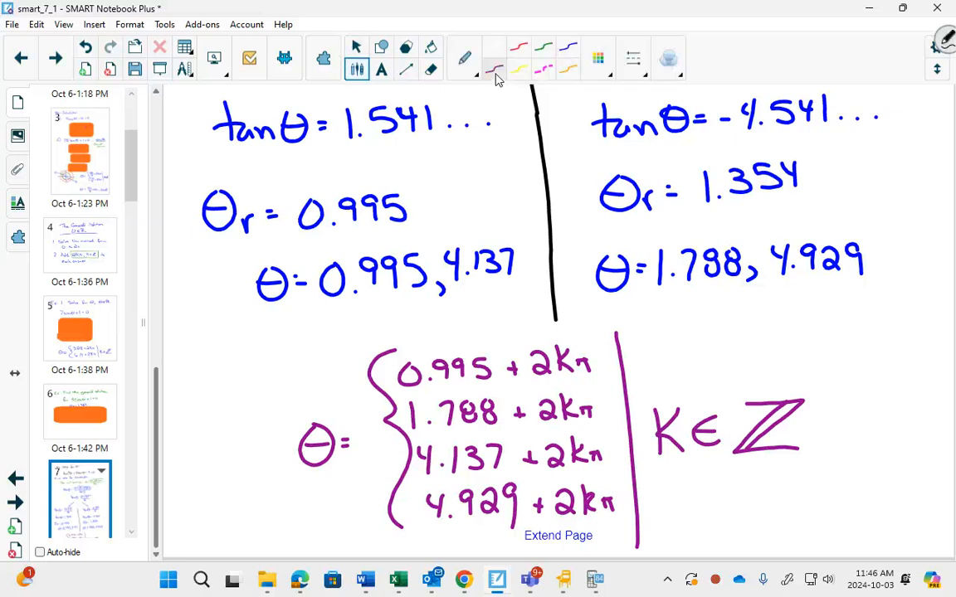
left_click_drag(751, 319, 810, 335)
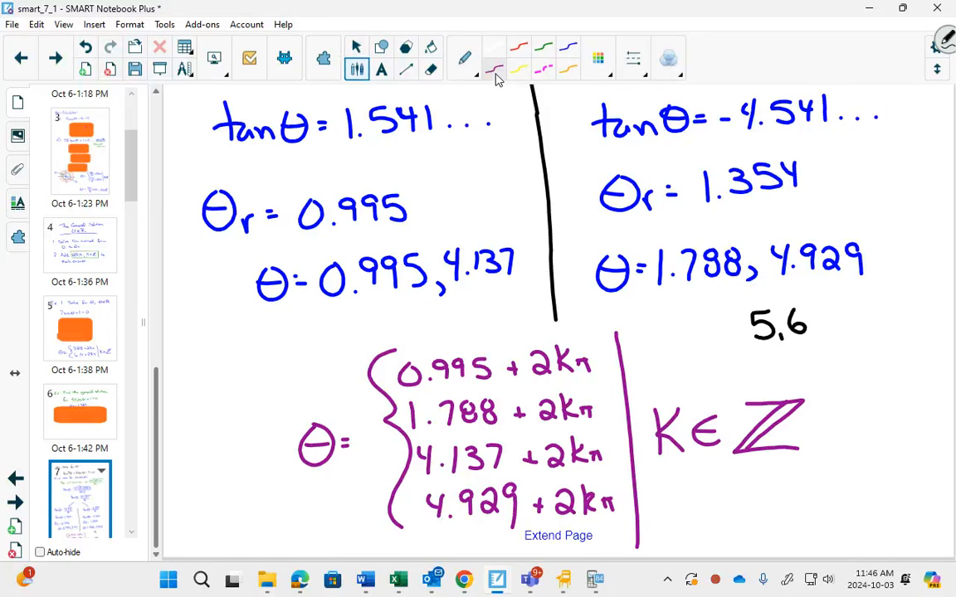